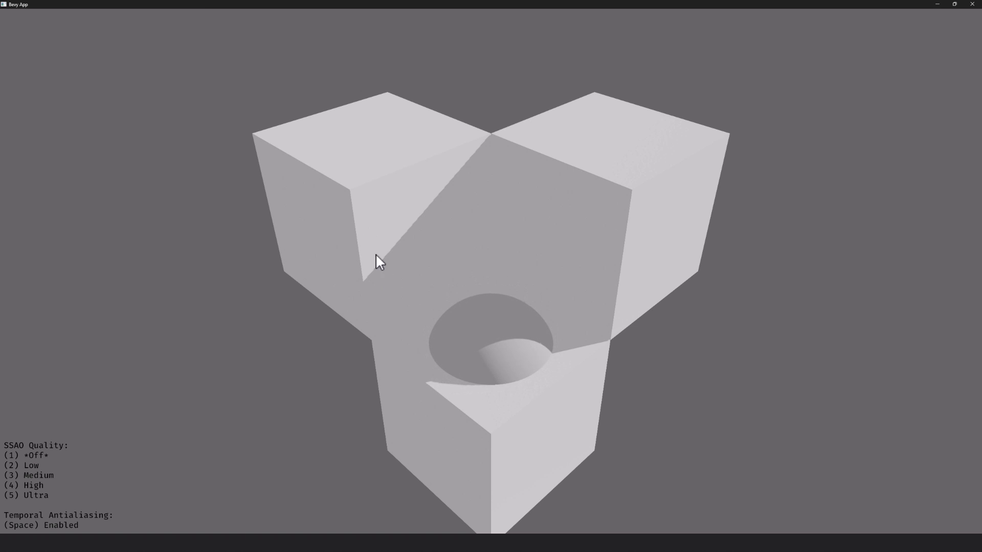
- Raise SSAO quality through Low, Medium and High to Ultra, then rotate the cube-and-sphere view
{"action": "key", "text": "2"}
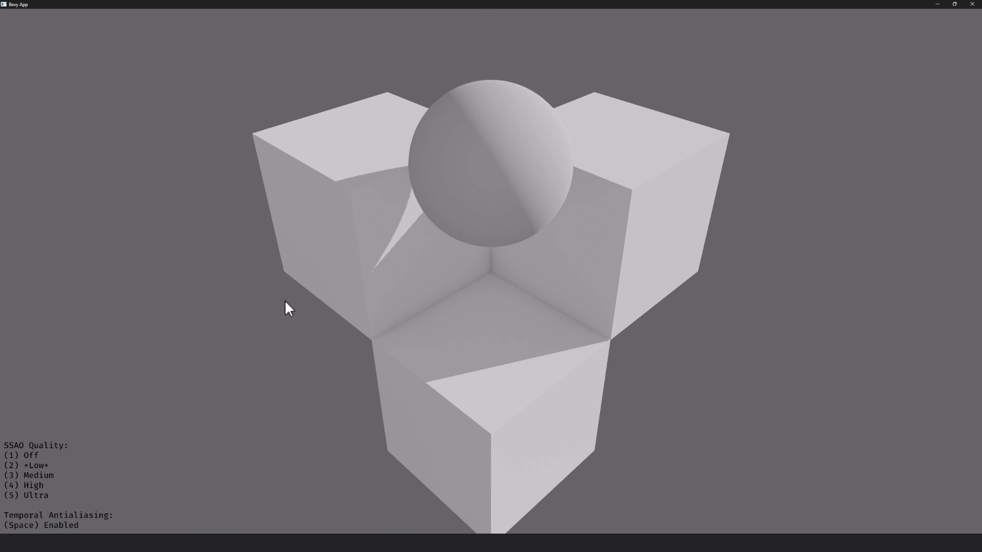
{"action": "mouse_move", "coordinate": [576, 41]}
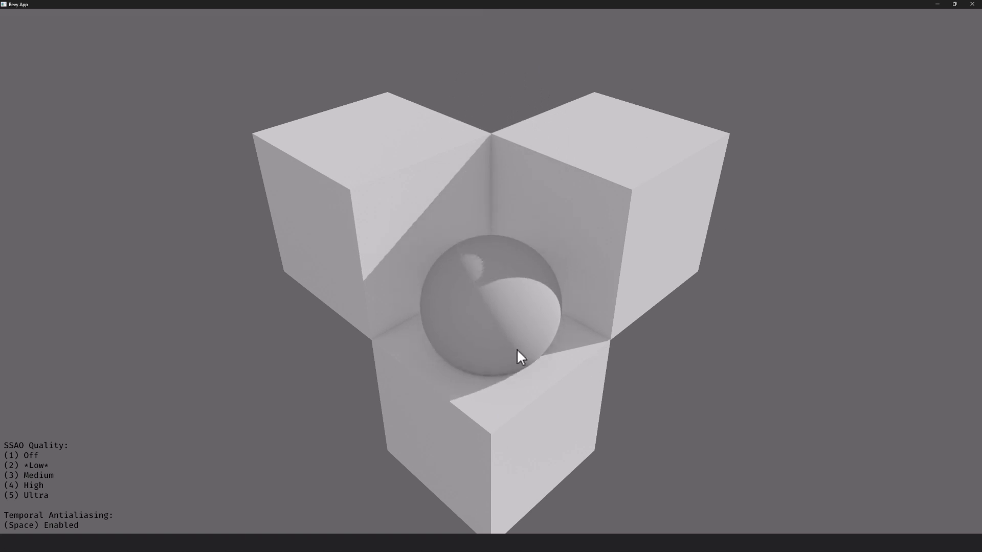
{"action": "key", "text": "3"}
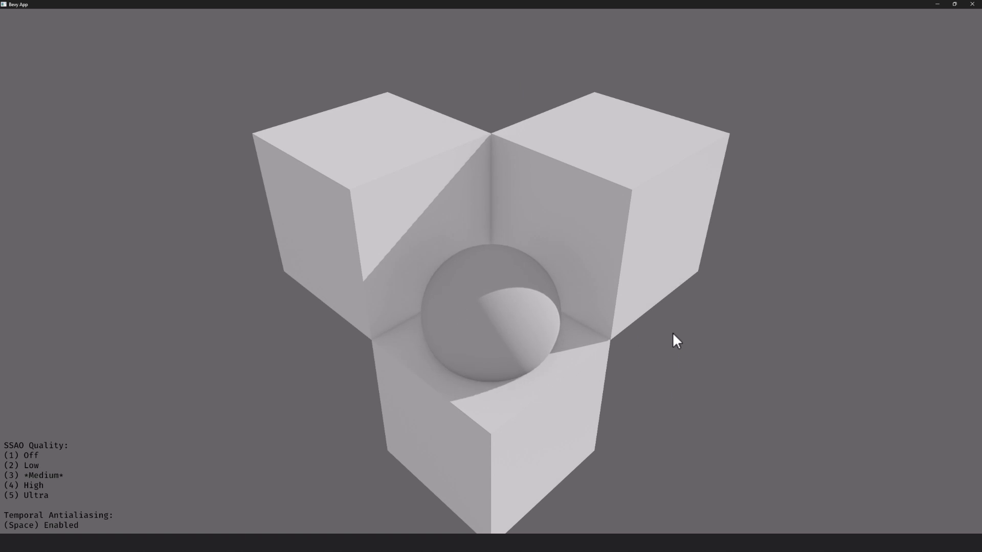
{"action": "key", "text": "4"}
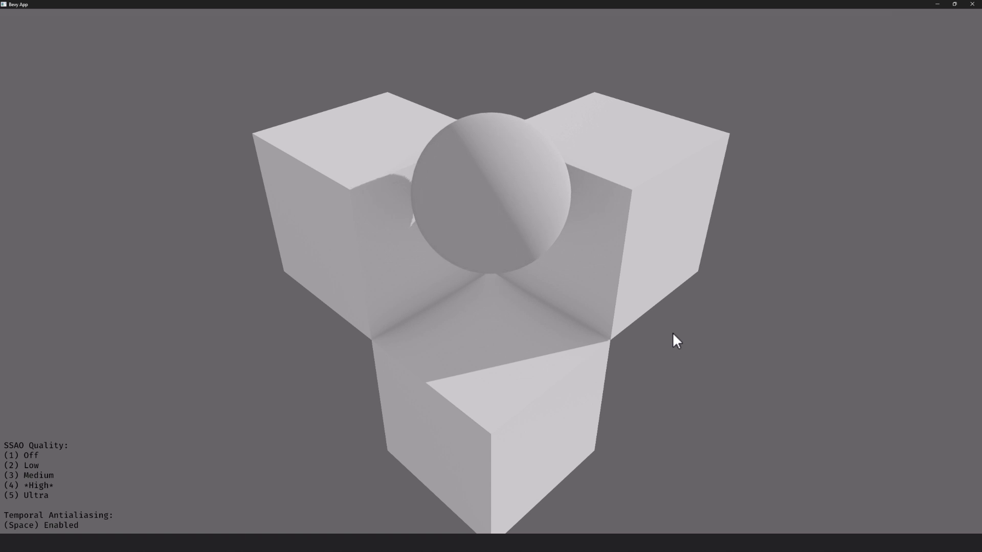
{"action": "key", "text": "5"}
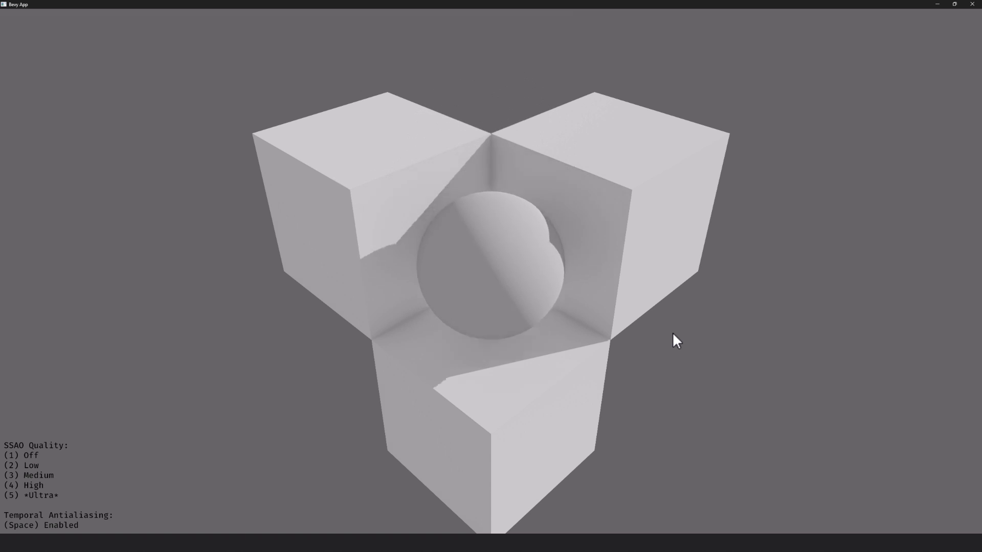
{"action": "left_click_drag", "start_coordinate": [675, 340], "coordinate": [563, 169]}
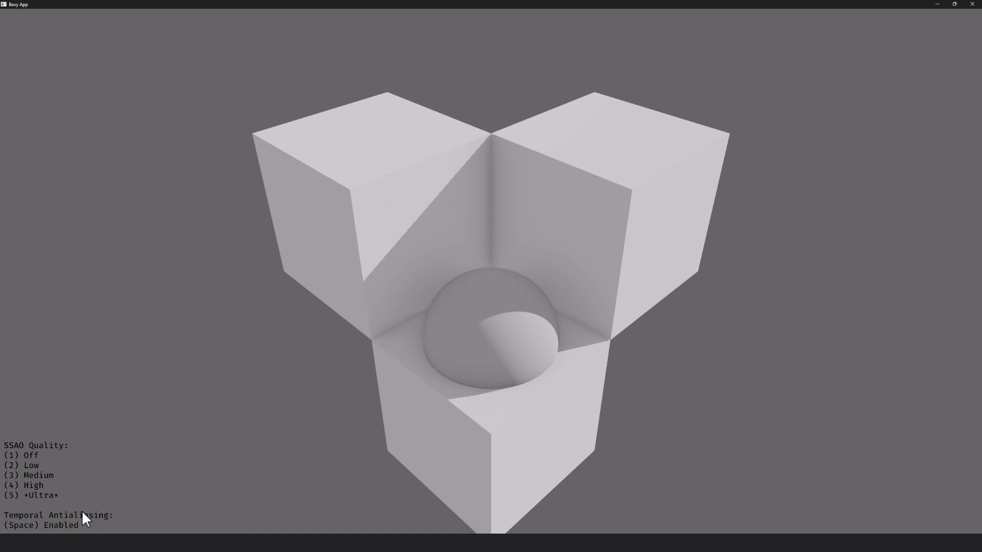
{"action": "key", "text": "space"}
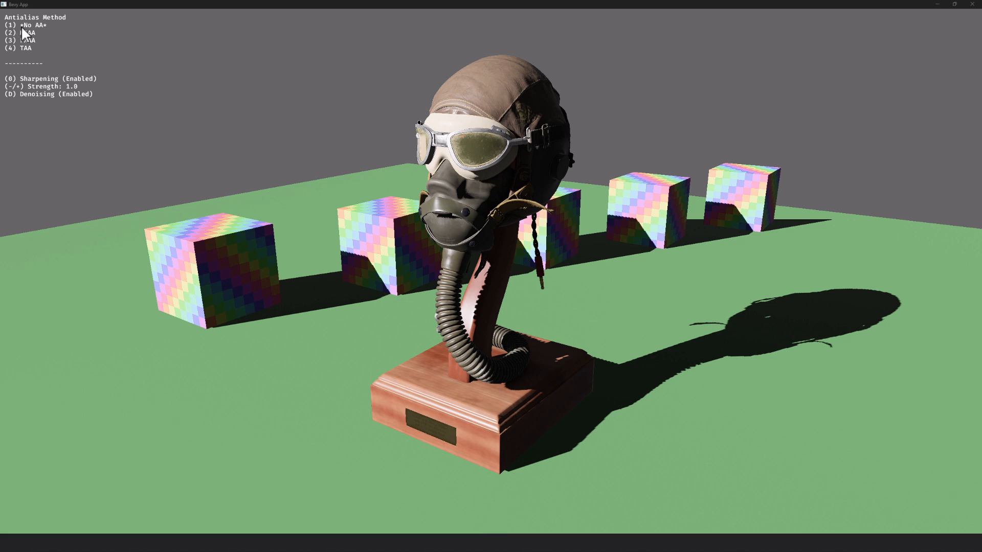
{"action": "mouse_move", "coordinate": [360, 229]}
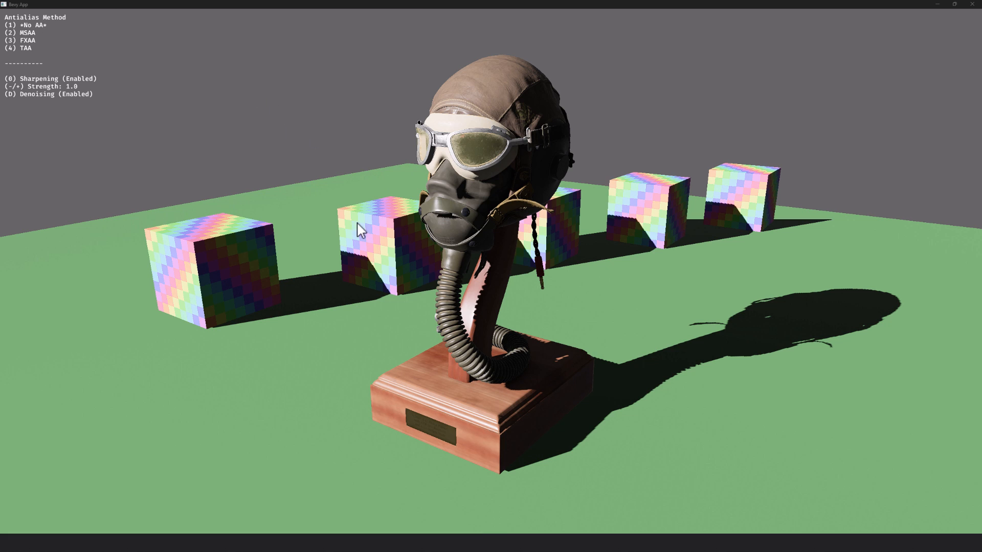
{"action": "mouse_move", "coordinate": [364, 262]}
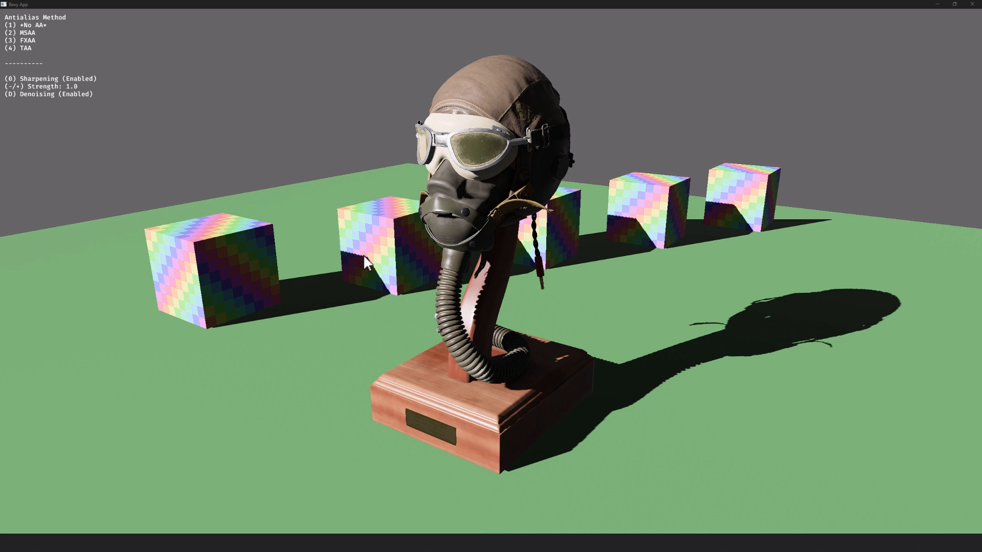
{"action": "mouse_move", "coordinate": [548, 141]}
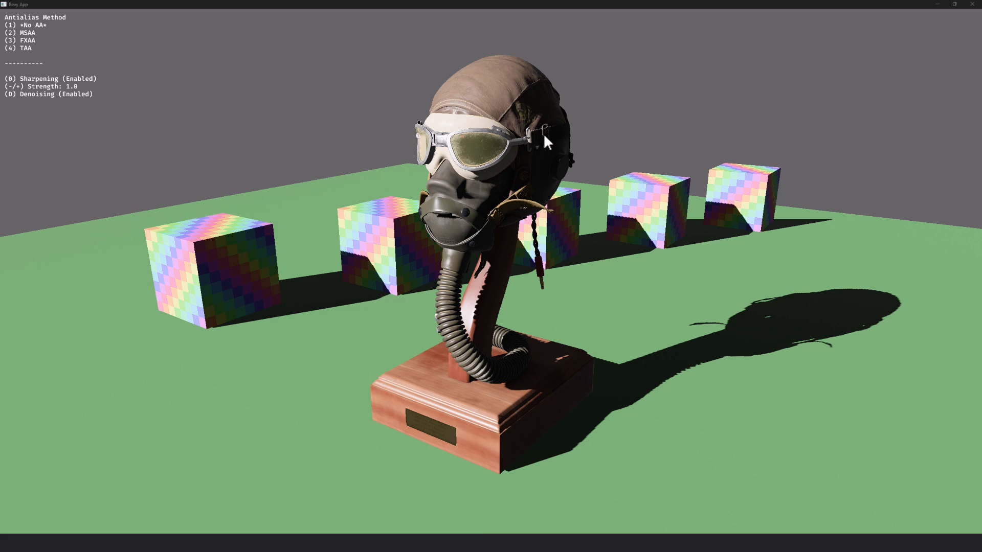
{"action": "mouse_move", "coordinate": [334, 168]}
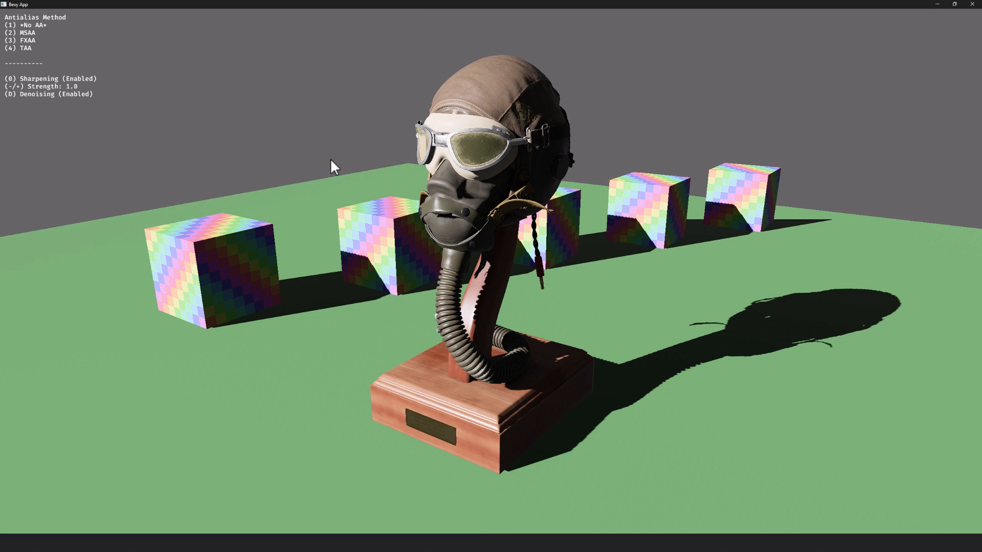
- Switch the helmet scene's antialiasing to MSAA, then FXAA at Extreme sensitivity
{"action": "key", "text": "2"}
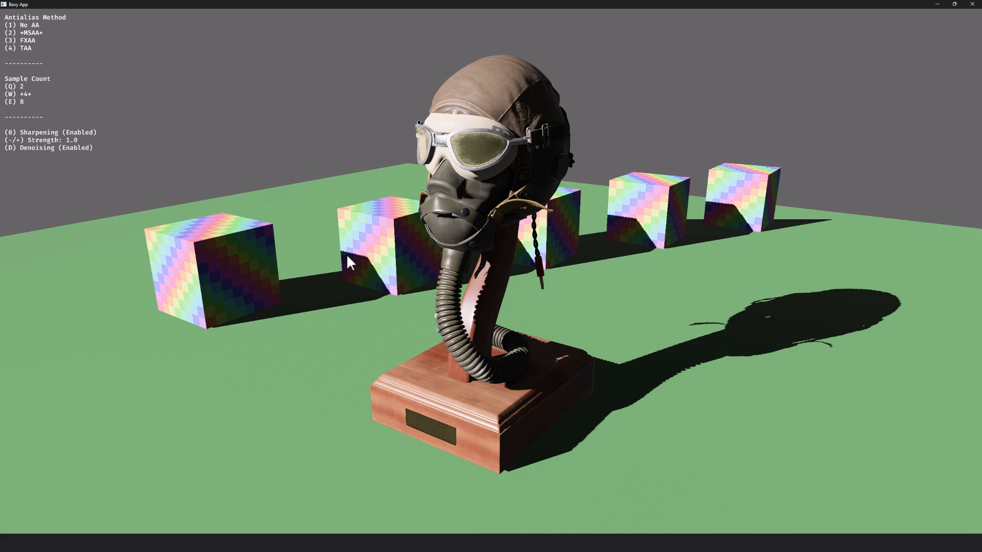
{"action": "mouse_move", "coordinate": [344, 324]}
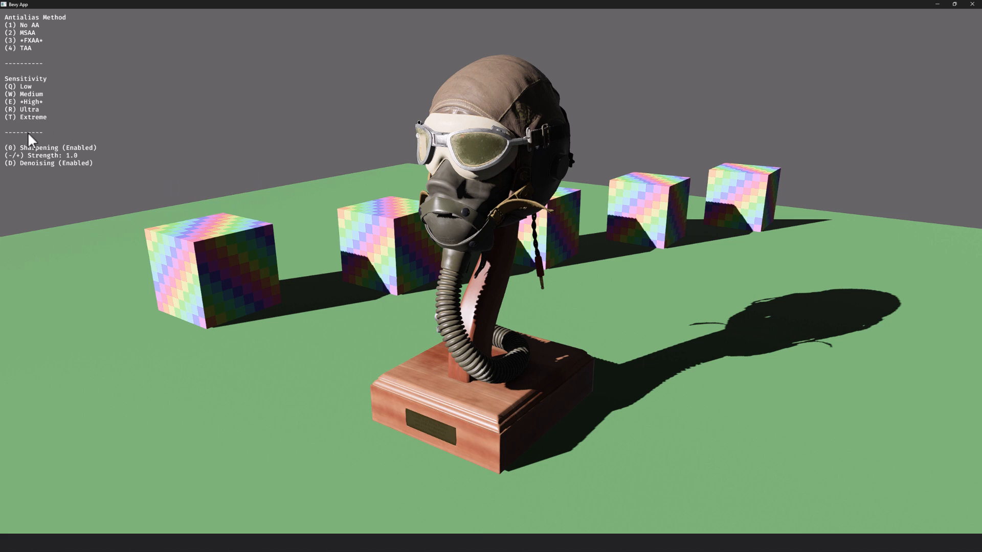
{"action": "key", "text": "t"}
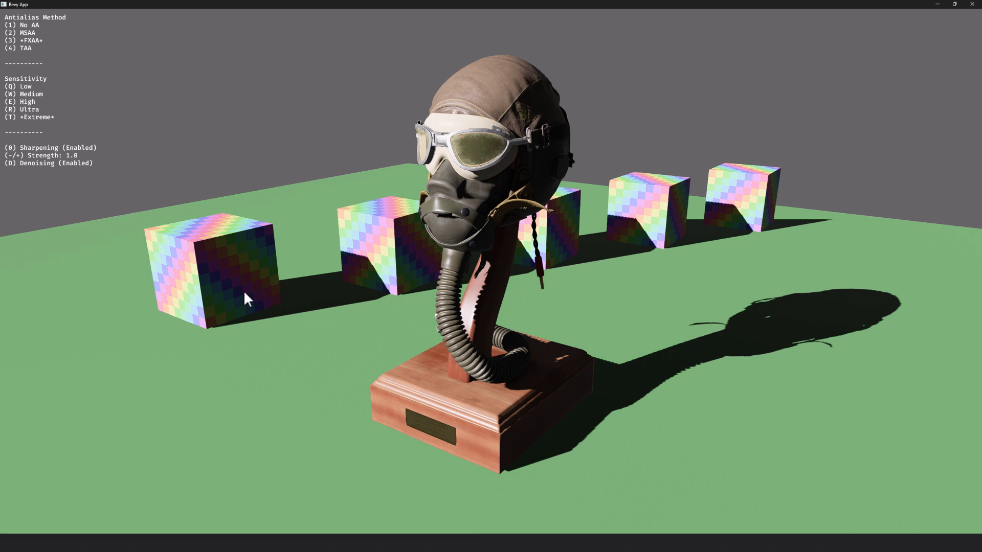
- Select TAA for the helmet scene and toggle denoising off and back on
{"action": "key", "text": "4"}
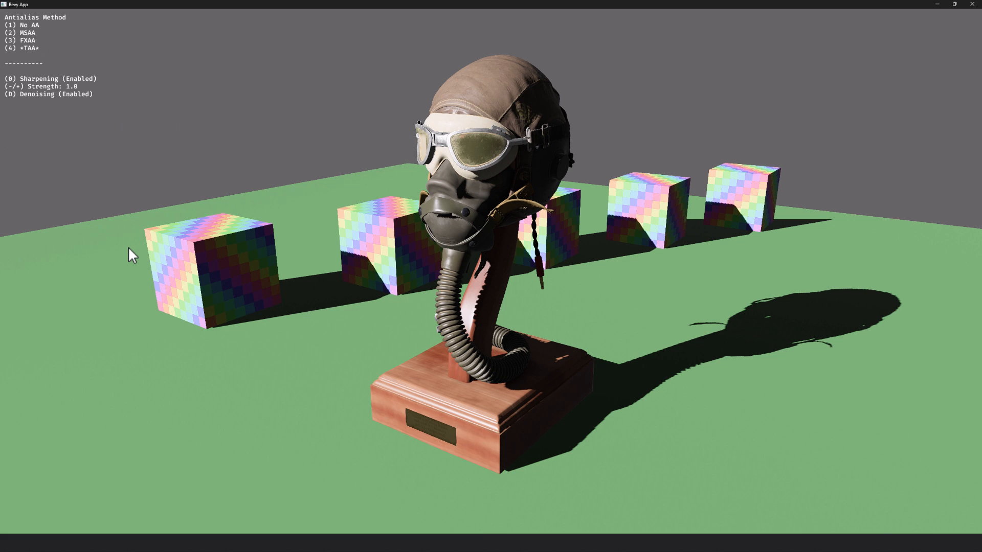
{"action": "key", "text": "d"}
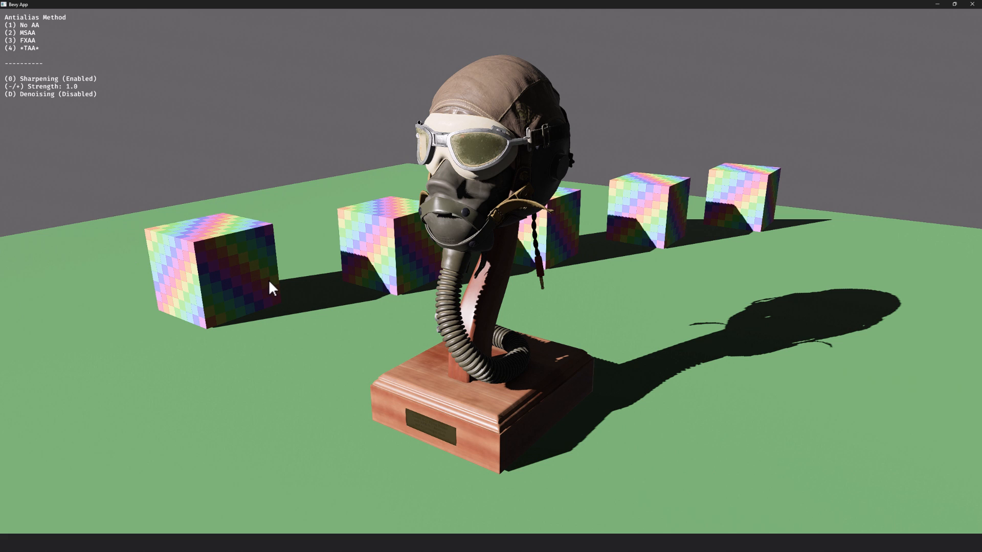
{"action": "key", "text": "d"}
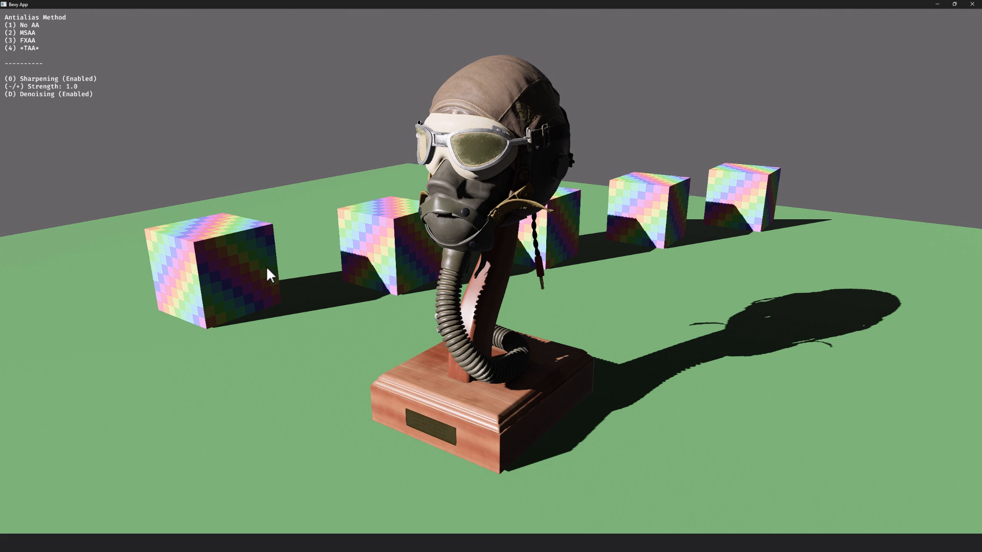
{"action": "mouse_move", "coordinate": [131, 174]}
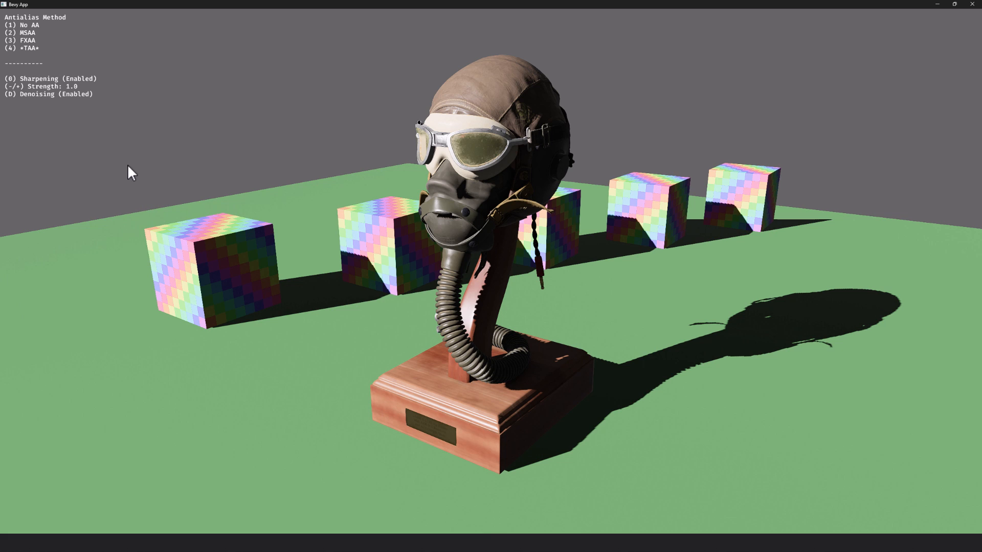
{"action": "mouse_move", "coordinate": [616, 279]}
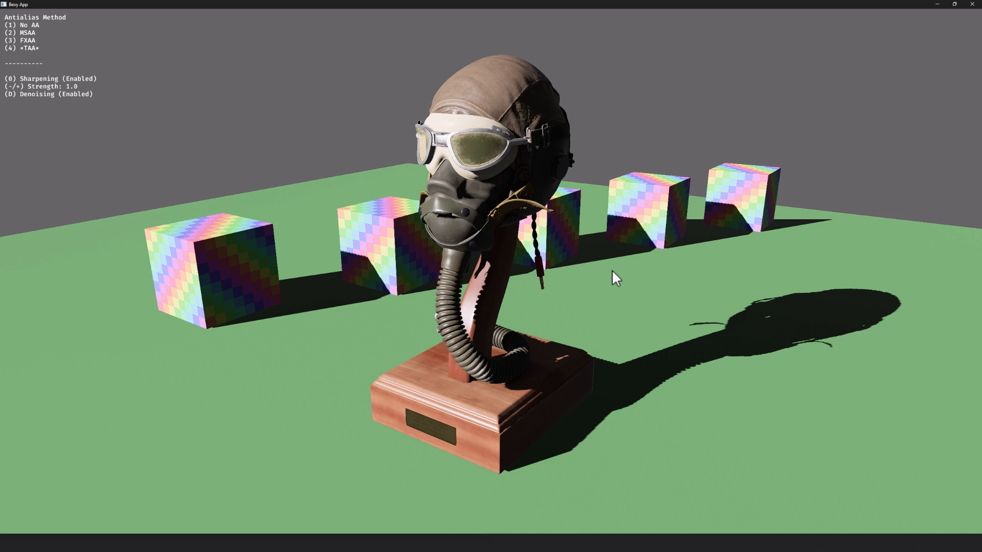
{"action": "mouse_move", "coordinate": [592, 263]}
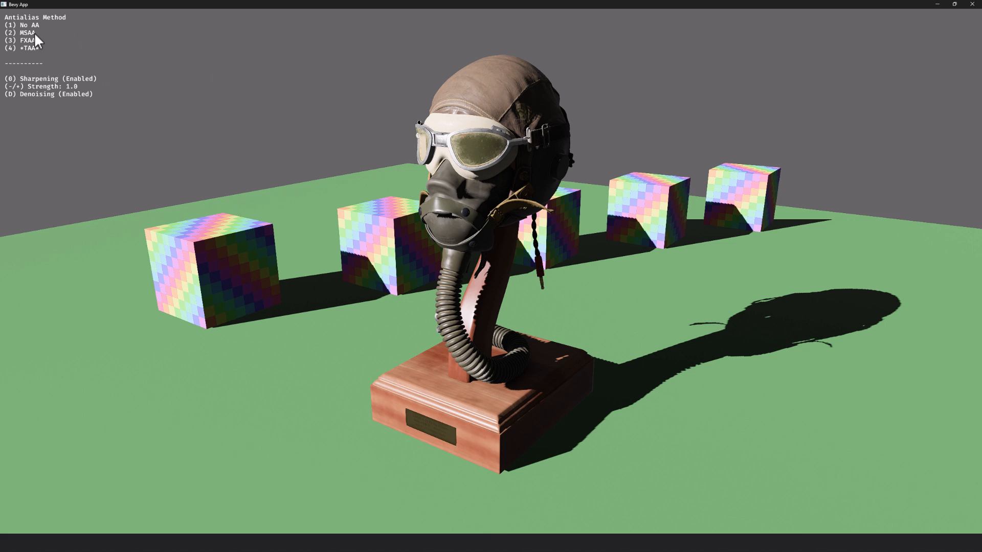
{"action": "mouse_move", "coordinate": [120, 93]}
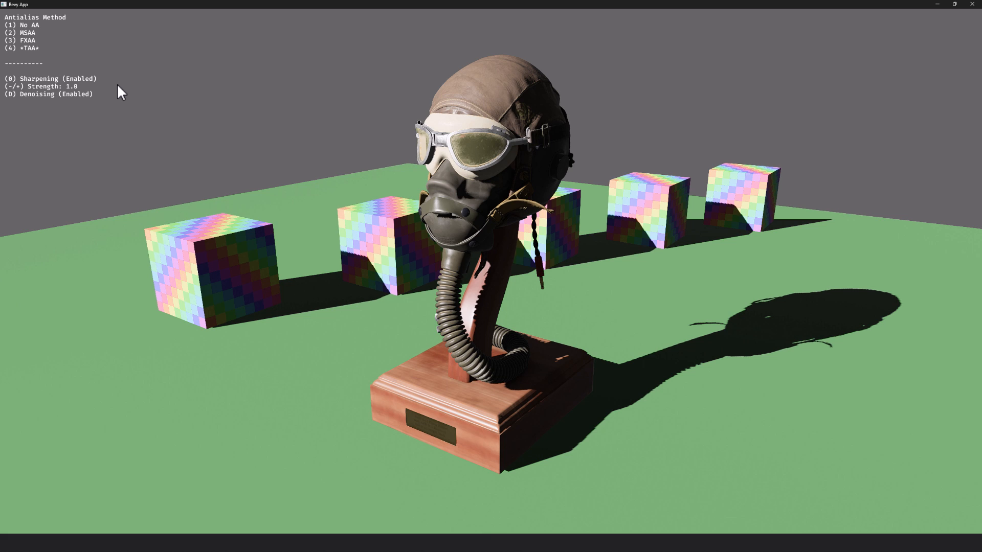
{"action": "mouse_move", "coordinate": [62, 62]}
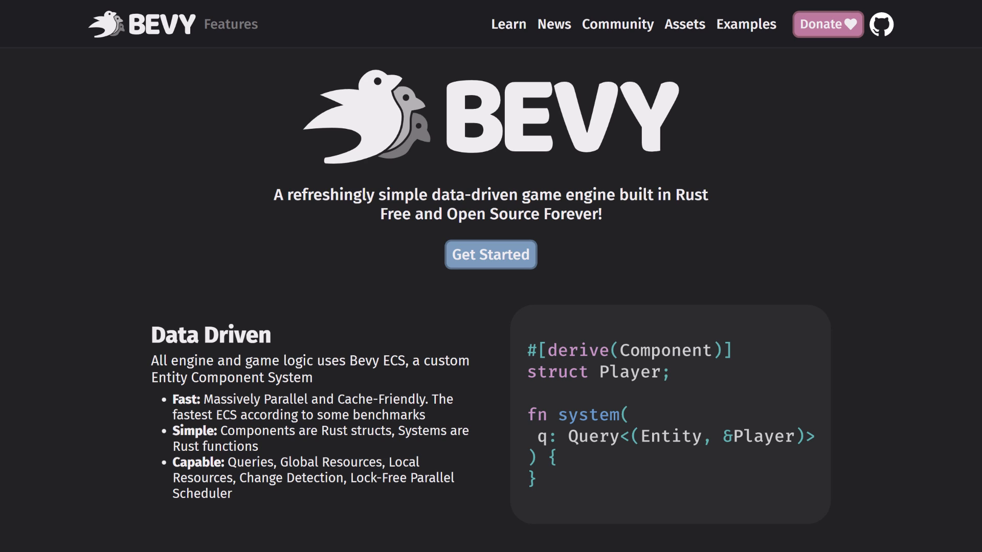
{"action": "mouse_move", "coordinate": [184, 12]}
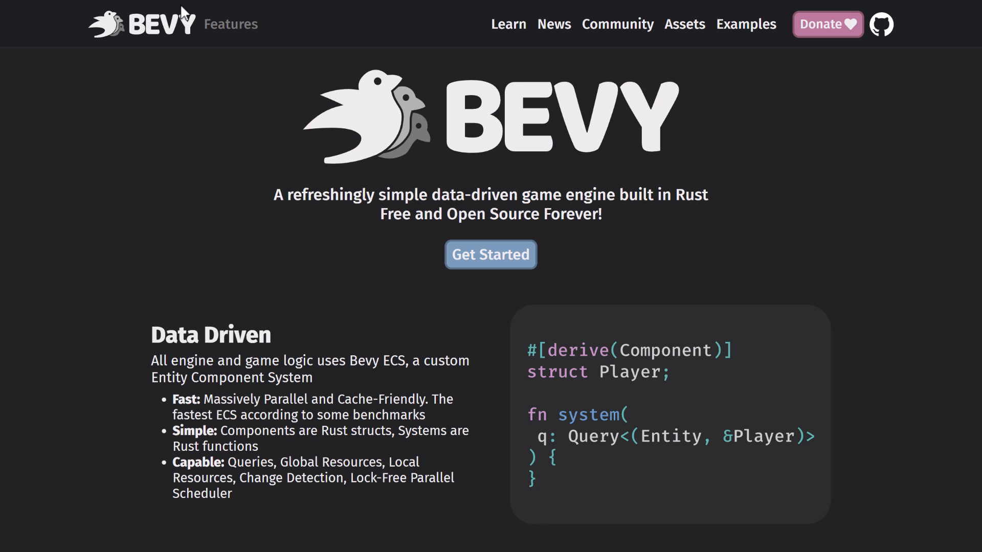
{"action": "mouse_move", "coordinate": [492, 148]}
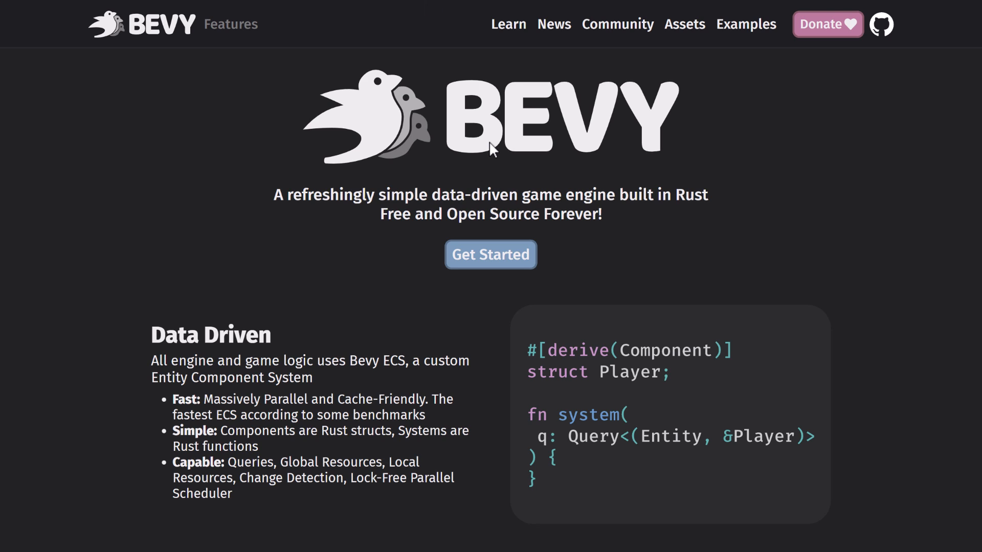
- Scroll the Bevy homepage through the Data Driven and 2D Renderer sections
{"action": "scroll", "scroll_direction": "down", "scroll_amount": 3}
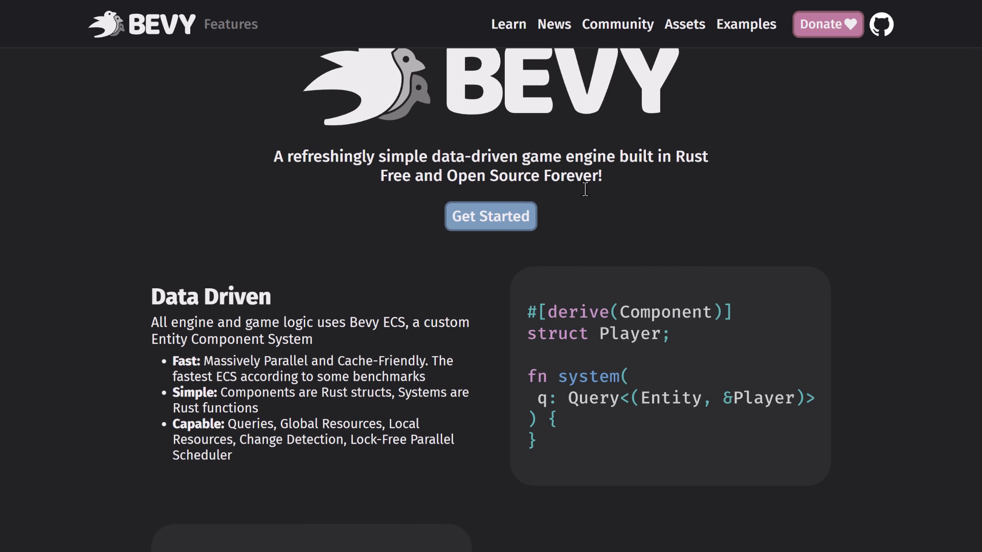
{"action": "mouse_move", "coordinate": [293, 307]}
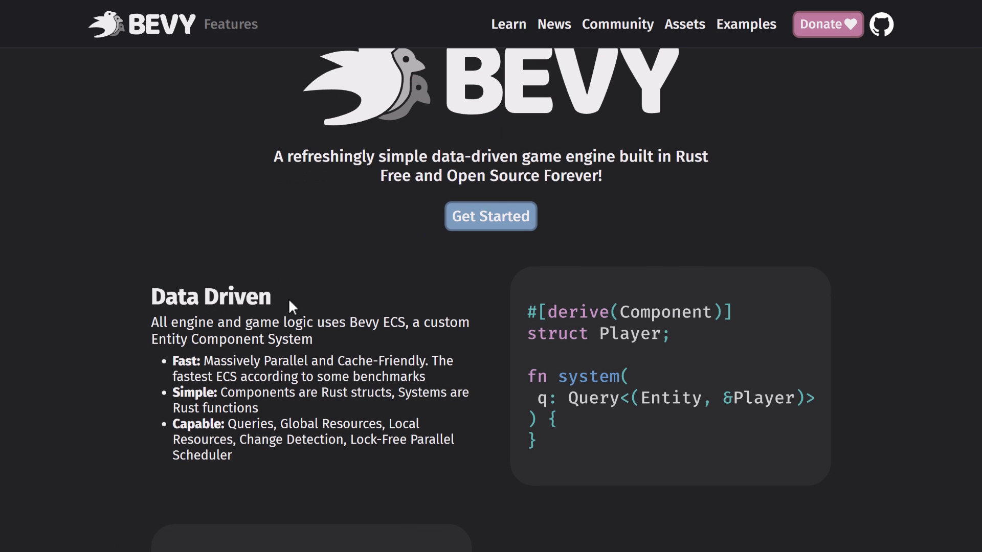
{"action": "scroll", "scroll_direction": "down", "scroll_amount": 3}
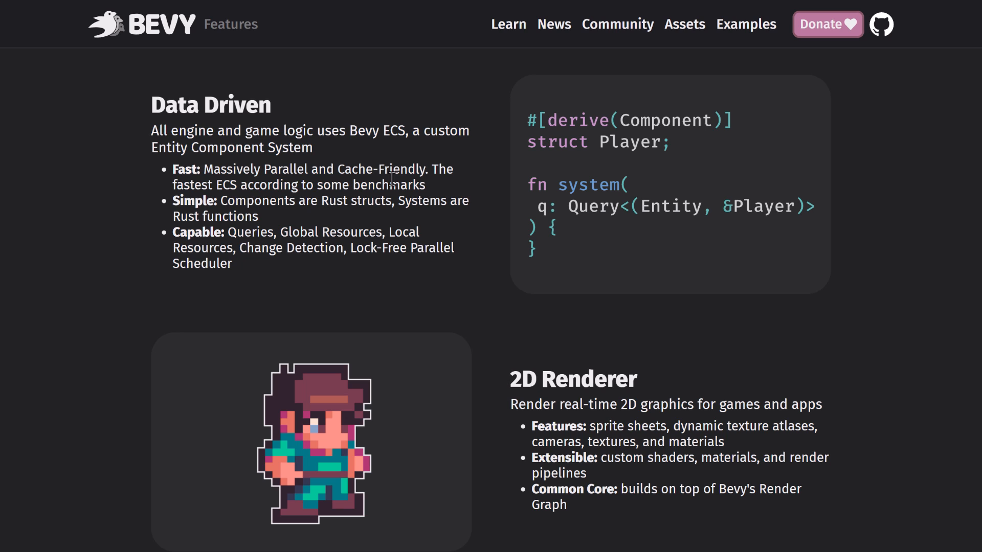
{"action": "scroll", "scroll_direction": "down", "scroll_amount": 3}
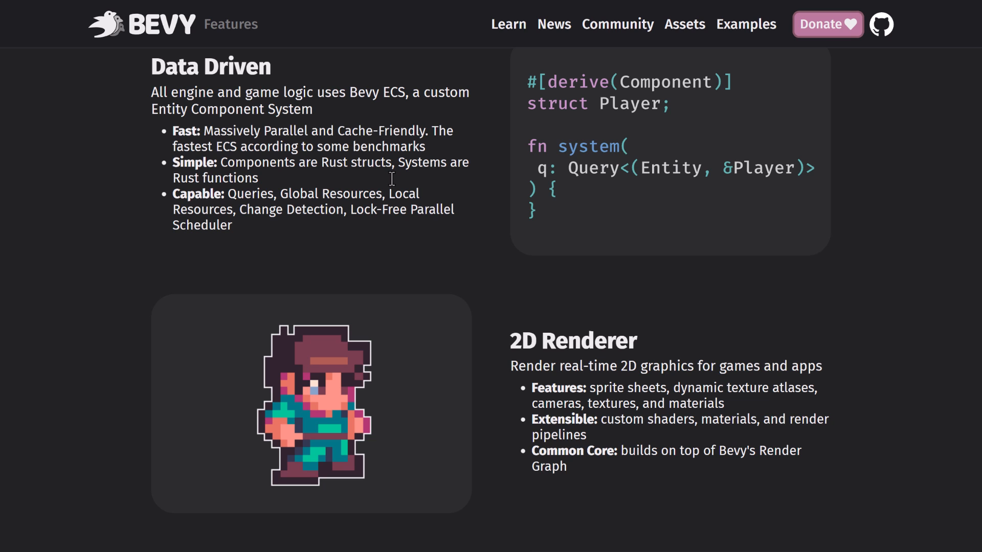
{"action": "scroll", "scroll_direction": "down", "scroll_amount": 3}
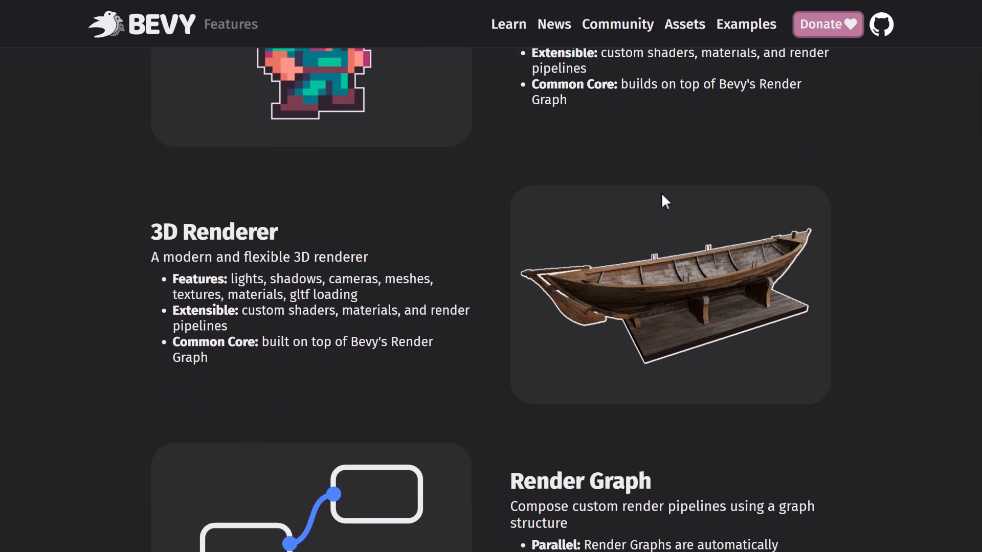
- Scroll through the 3D Renderer, Render Graph, Cross Platform and Bevy UI features
{"action": "scroll", "scroll_direction": "down", "scroll_amount": 3}
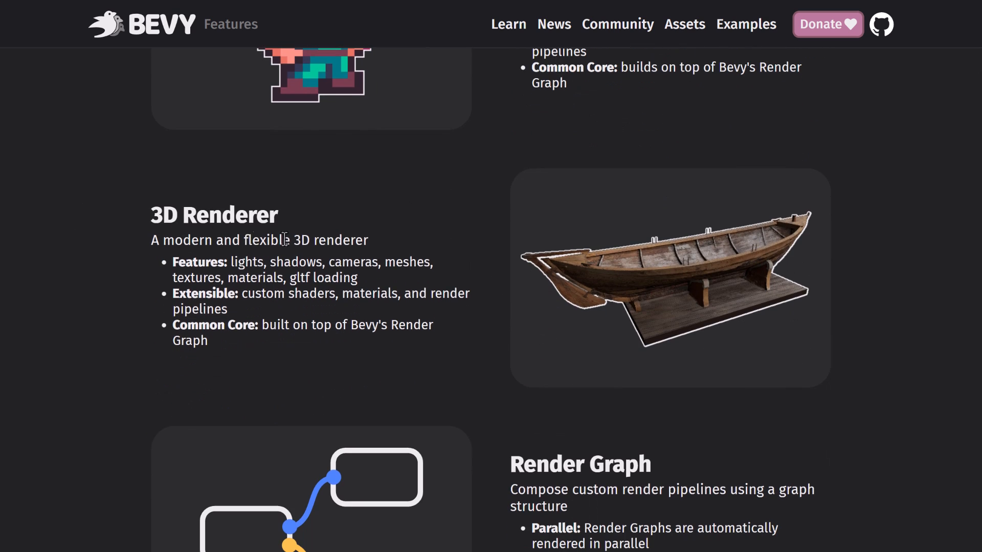
{"action": "scroll", "scroll_direction": "down", "scroll_amount": 3}
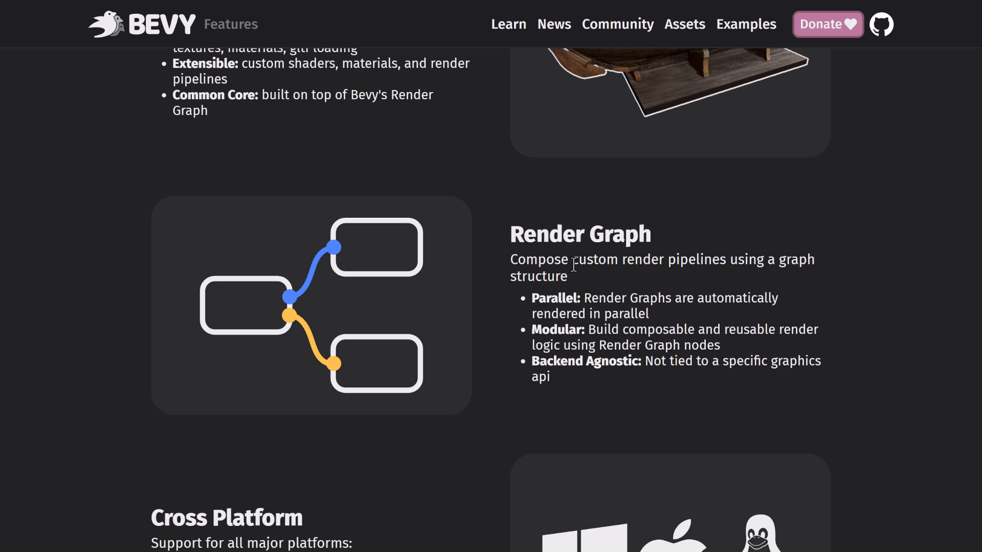
{"action": "scroll", "scroll_direction": "down", "scroll_amount": 3}
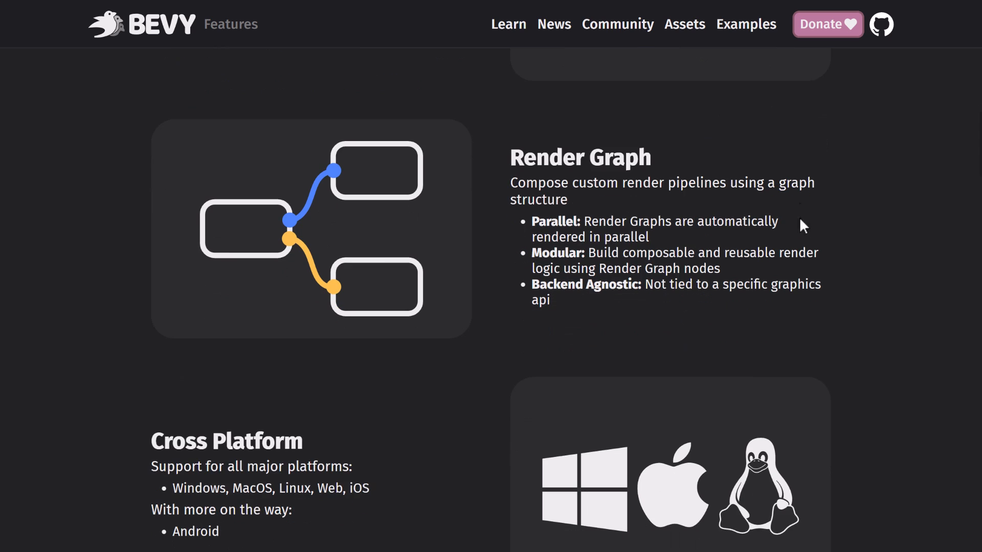
{"action": "scroll", "scroll_direction": "down", "scroll_amount": 3}
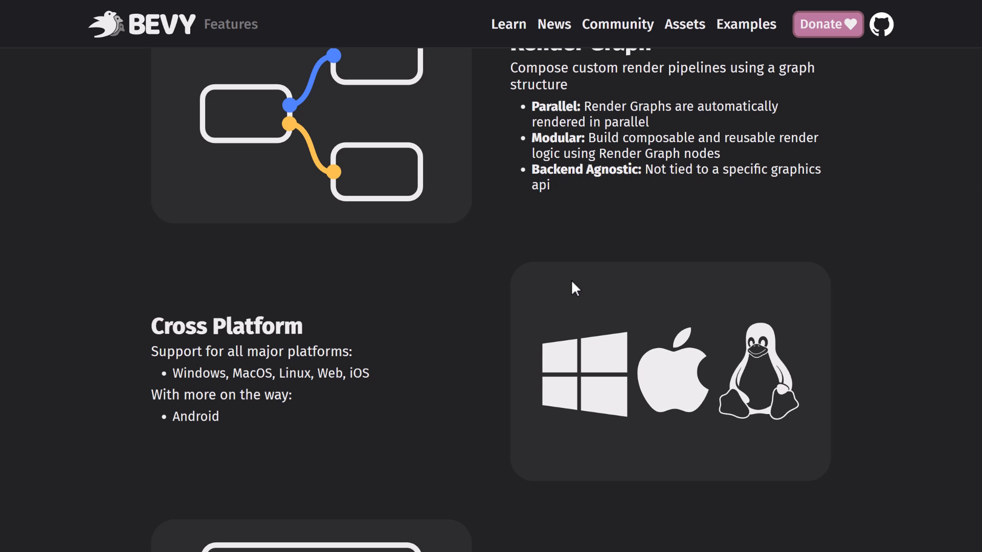
{"action": "scroll", "scroll_direction": "down", "scroll_amount": 3}
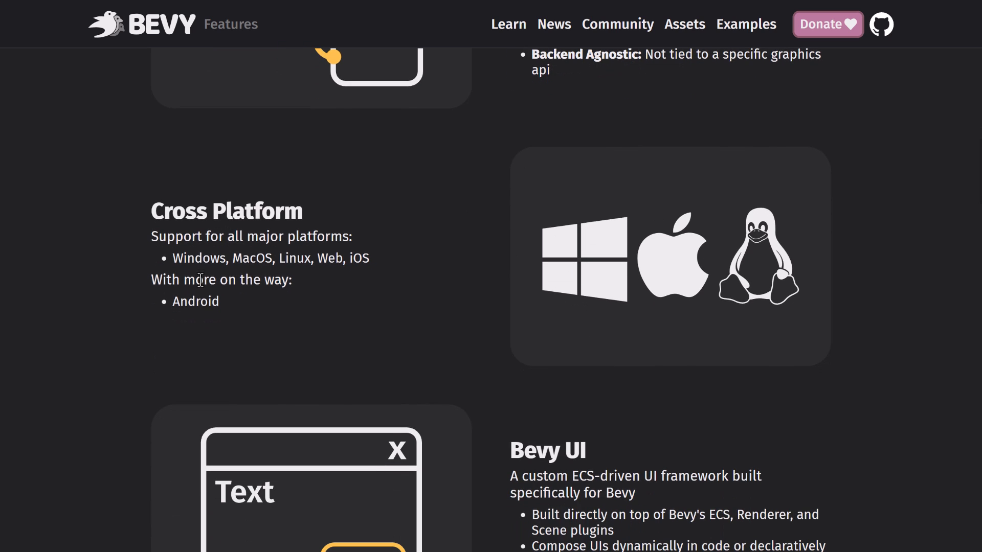
{"action": "mouse_move", "coordinate": [358, 257]}
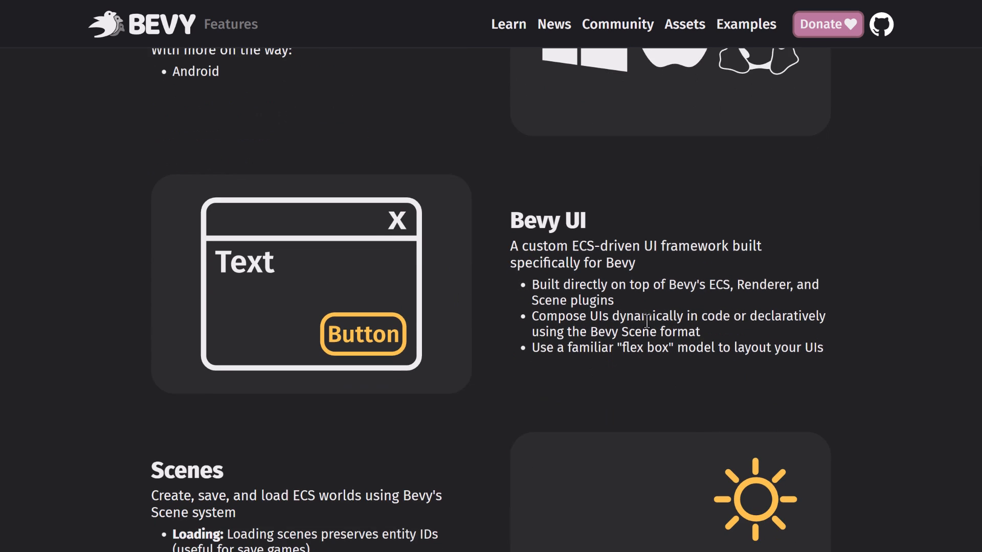
{"action": "scroll", "scroll_direction": "down", "scroll_amount": 3}
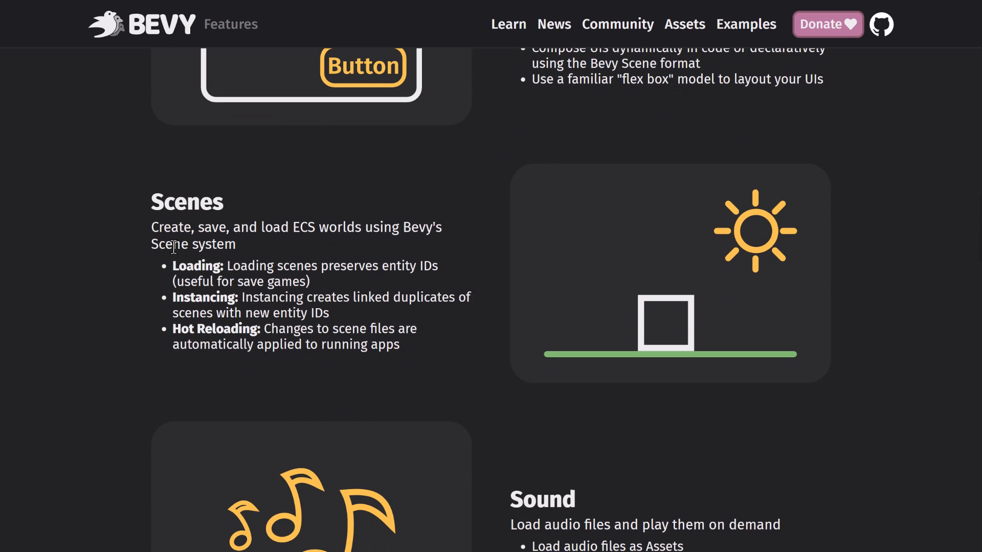
{"action": "mouse_move", "coordinate": [95, 238]}
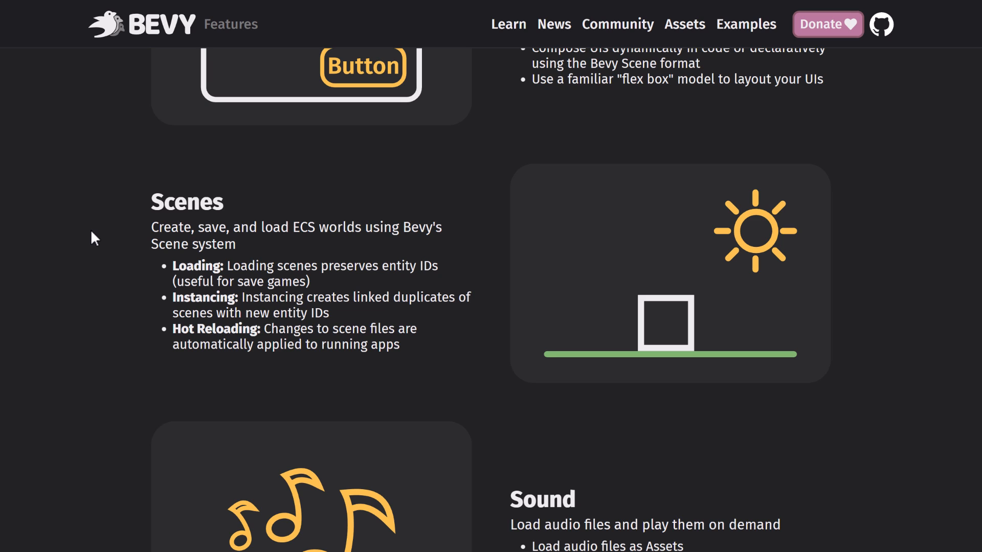
{"action": "mouse_move", "coordinate": [409, 287]}
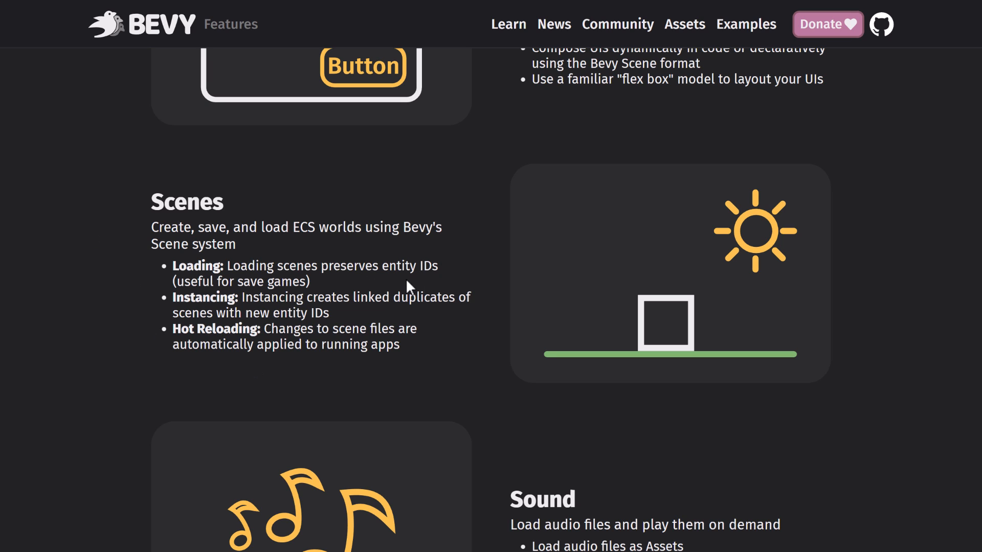
- Continue past Scenes, Sound and Hot Reloading to Productive Compile Times and Free and Open Source
{"action": "scroll", "scroll_direction": "down", "scroll_amount": 3}
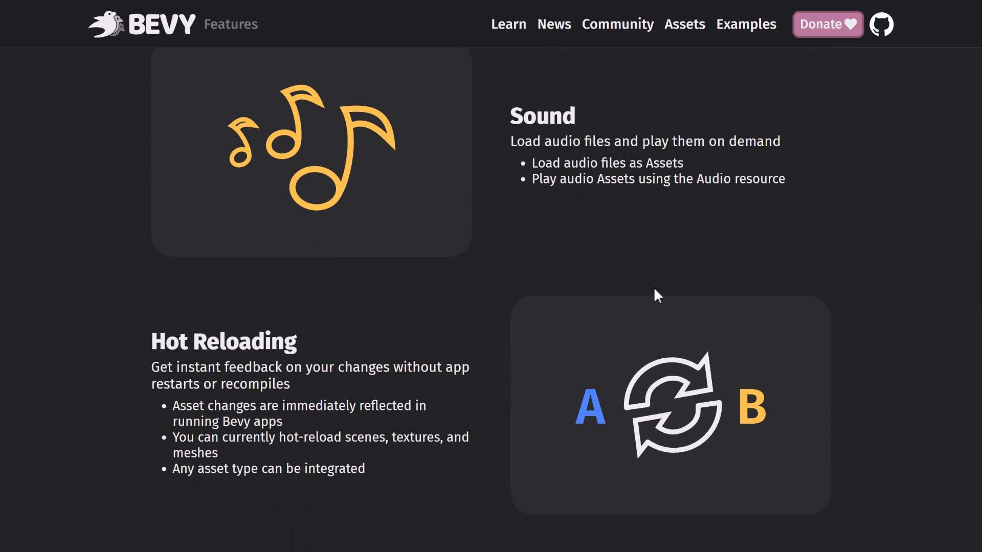
{"action": "scroll", "scroll_direction": "down", "scroll_amount": 3}
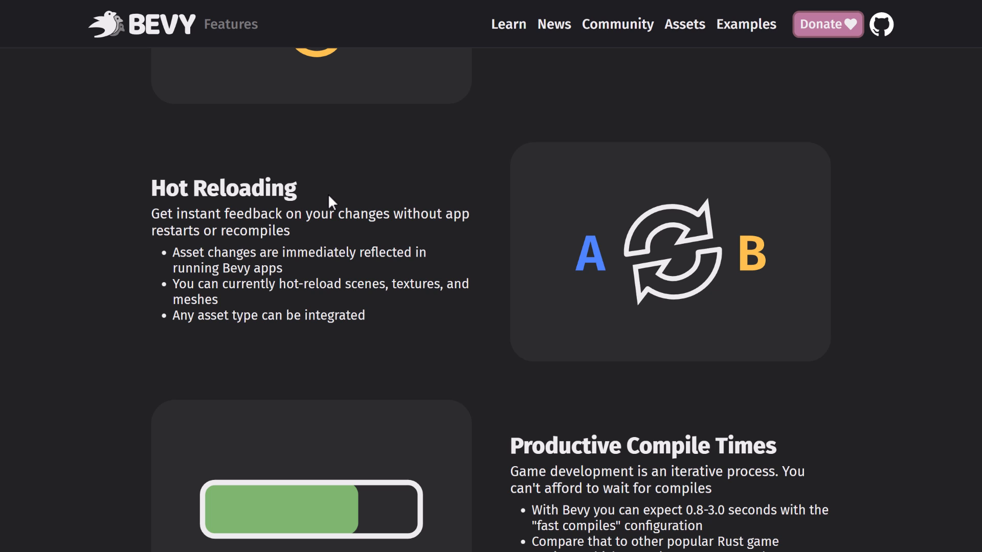
{"action": "scroll", "scroll_direction": "down", "scroll_amount": 3}
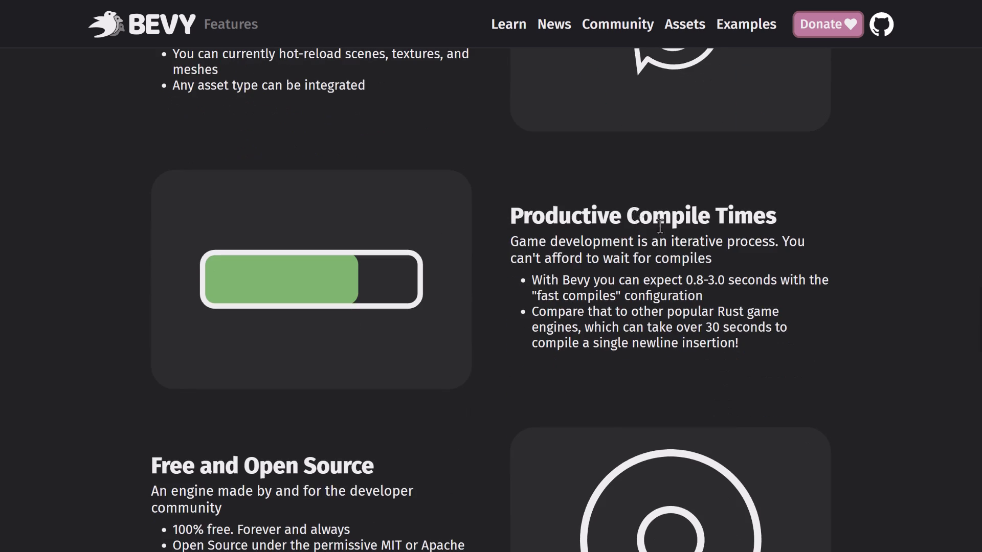
{"action": "scroll", "scroll_direction": "down", "scroll_amount": 3}
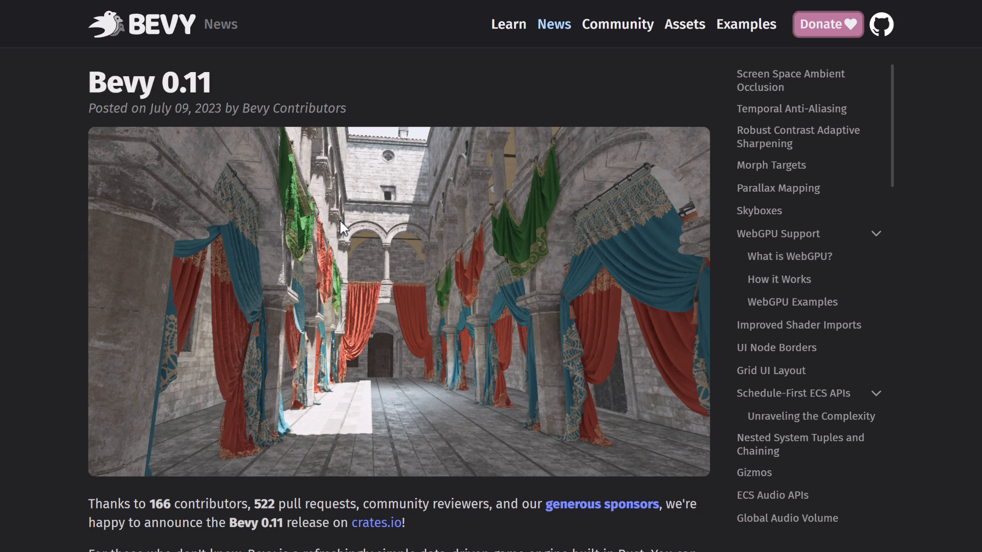
{"action": "mouse_move", "coordinate": [340, 168]}
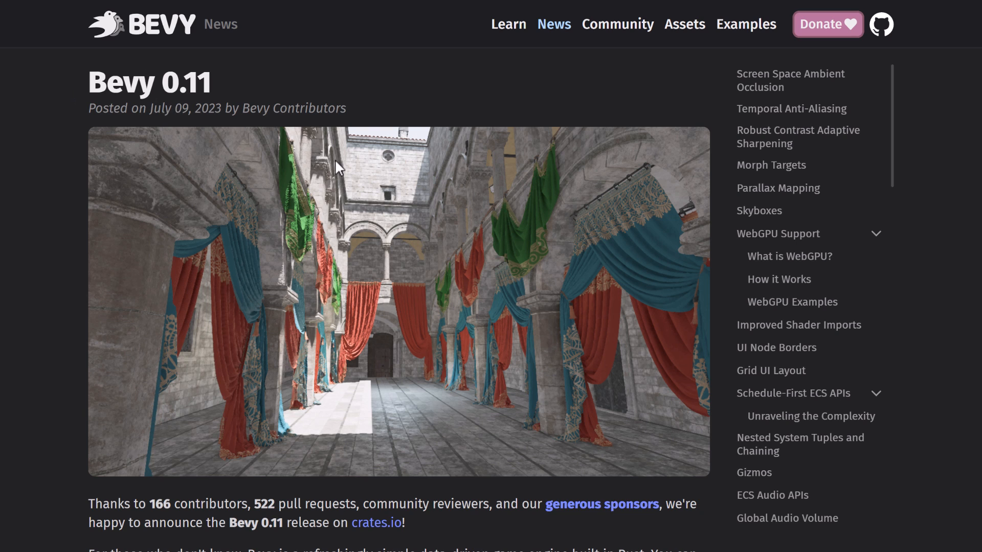
- Scroll the Bevy 0.11 release post past its intro to the highlights list
{"action": "scroll", "scroll_direction": "down", "scroll_amount": 3}
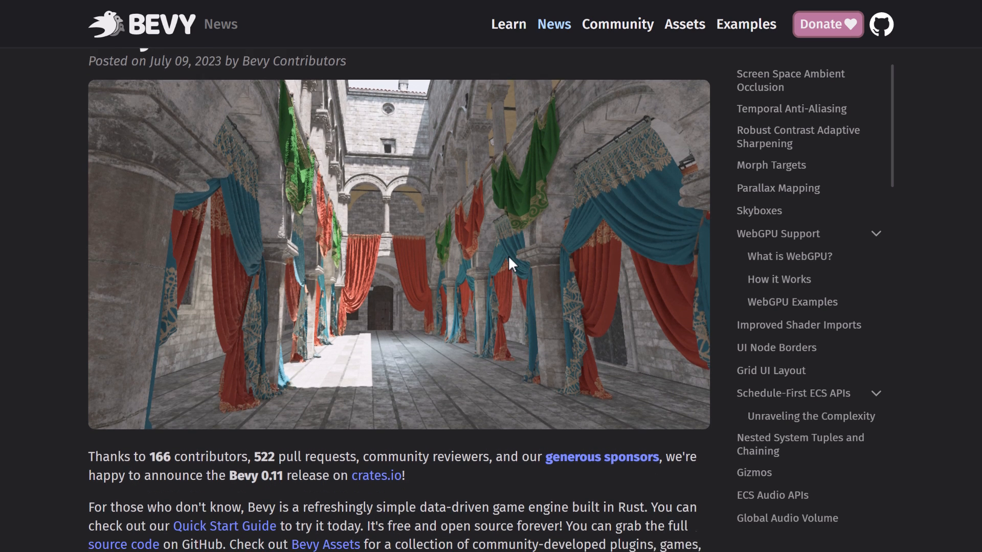
{"action": "scroll", "scroll_direction": "down", "scroll_amount": 3}
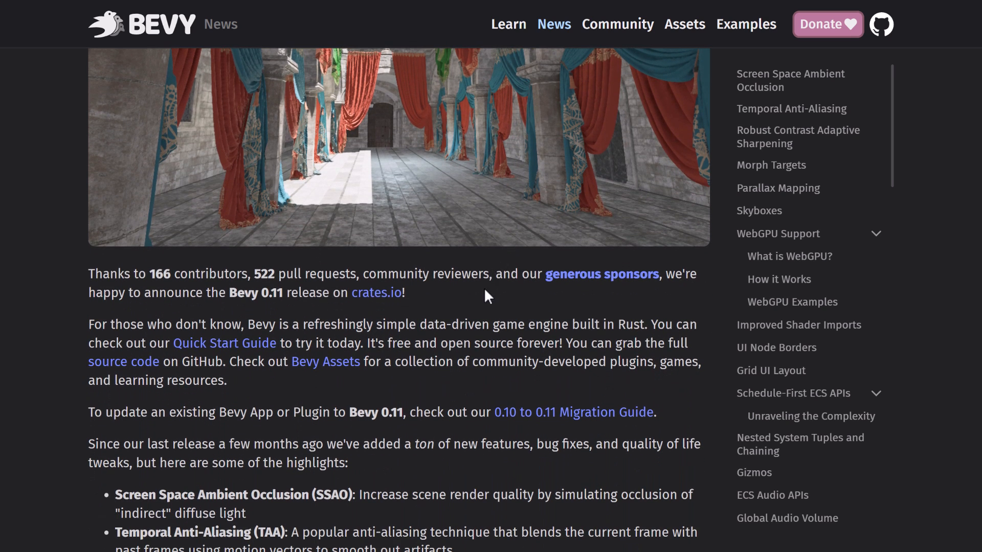
{"action": "scroll", "scroll_direction": "down", "scroll_amount": 3}
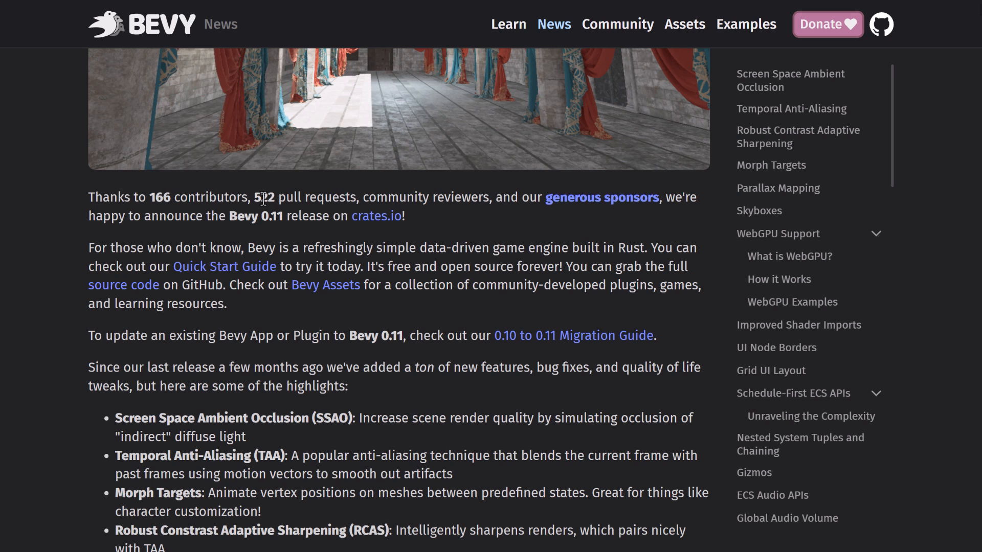
{"action": "scroll", "scroll_direction": "down", "scroll_amount": 3}
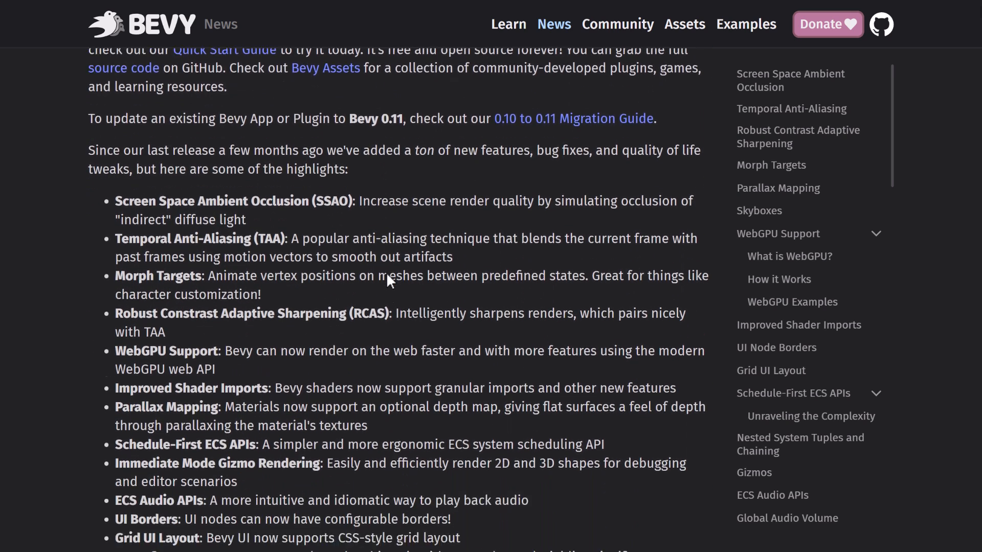
{"action": "scroll", "scroll_direction": "down", "scroll_amount": 3}
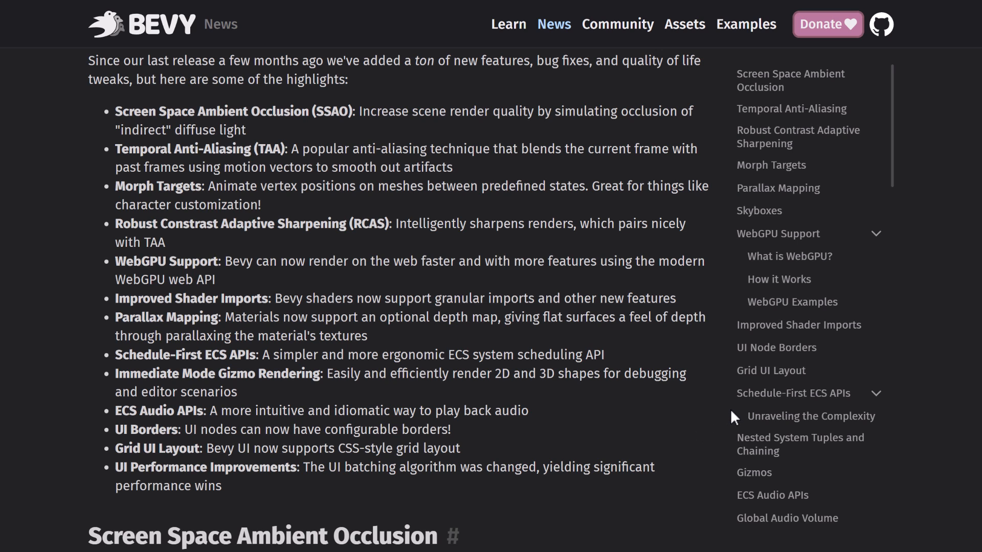
{"action": "mouse_move", "coordinate": [385, 190]}
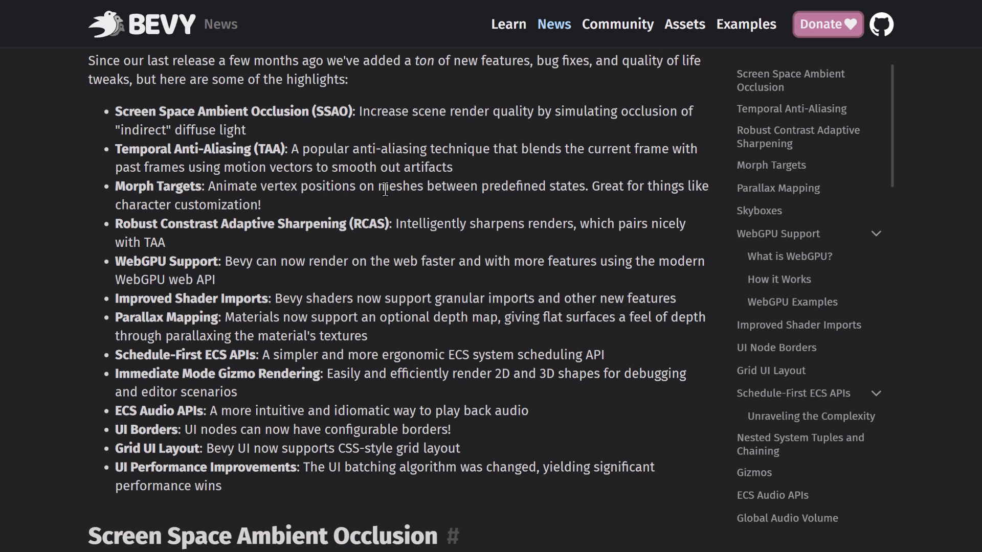
{"action": "mouse_move", "coordinate": [554, 191]}
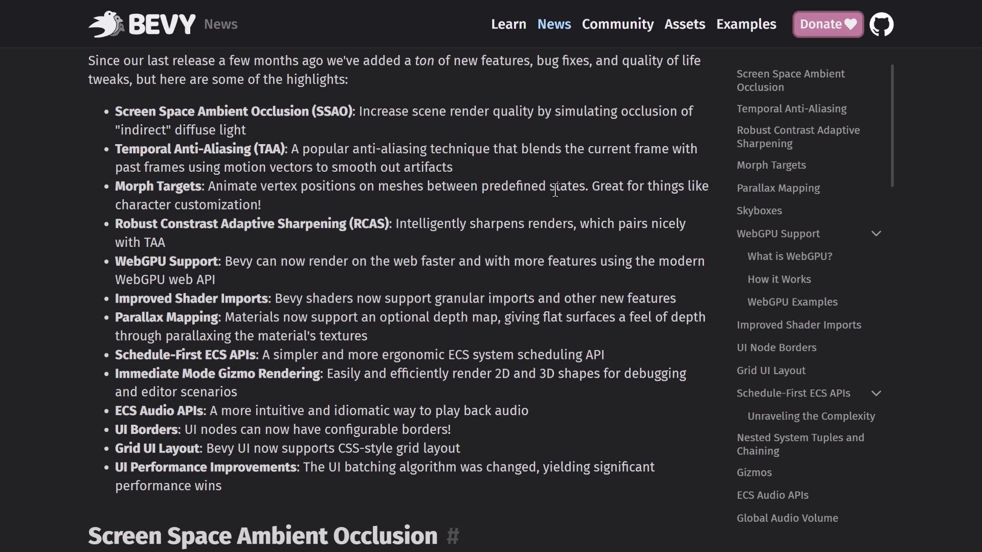
- Scroll the release post down to the Screen Space Ambient Occlusion heading and comparison image
{"action": "scroll", "scroll_direction": "down", "scroll_amount": 3}
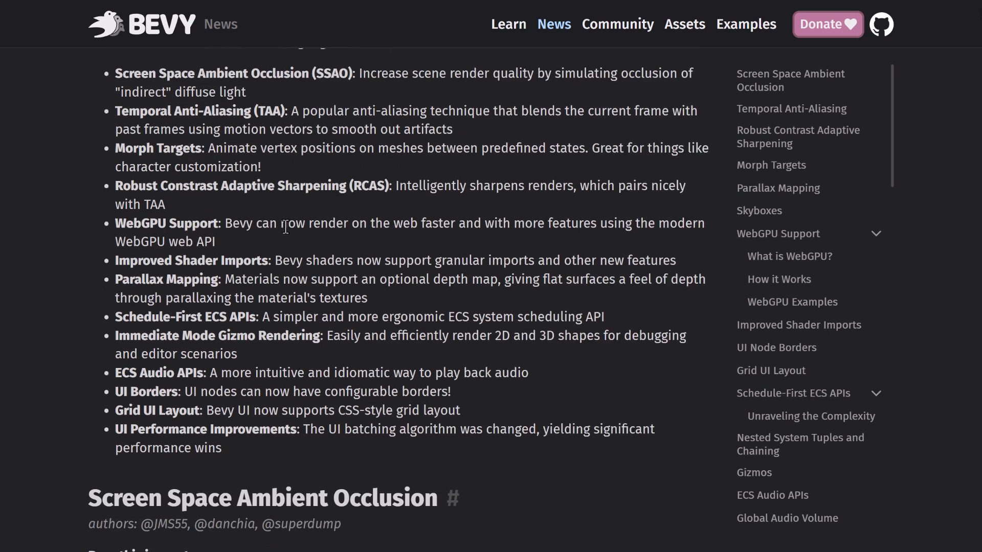
{"action": "scroll", "scroll_direction": "down", "scroll_amount": 3}
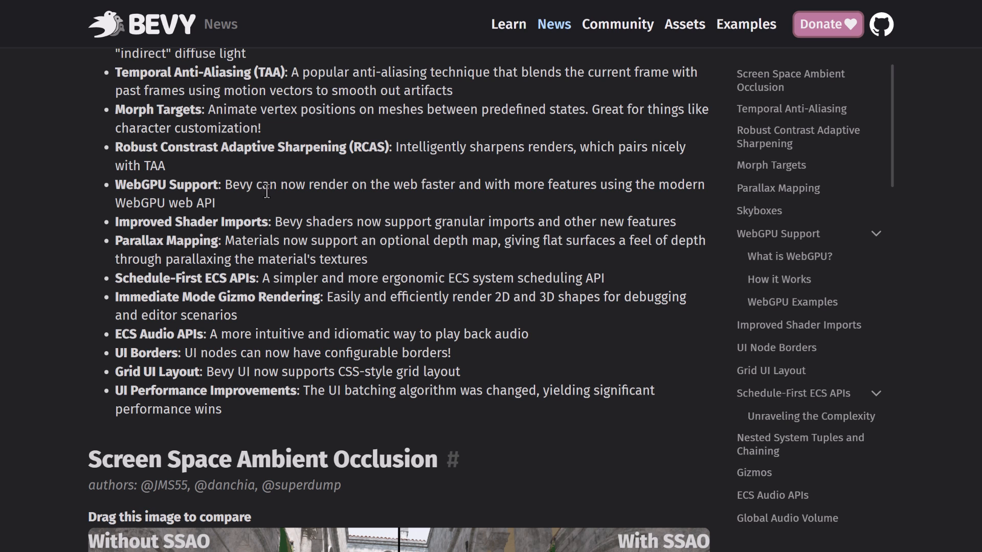
{"action": "scroll", "scroll_direction": "down", "scroll_amount": 3}
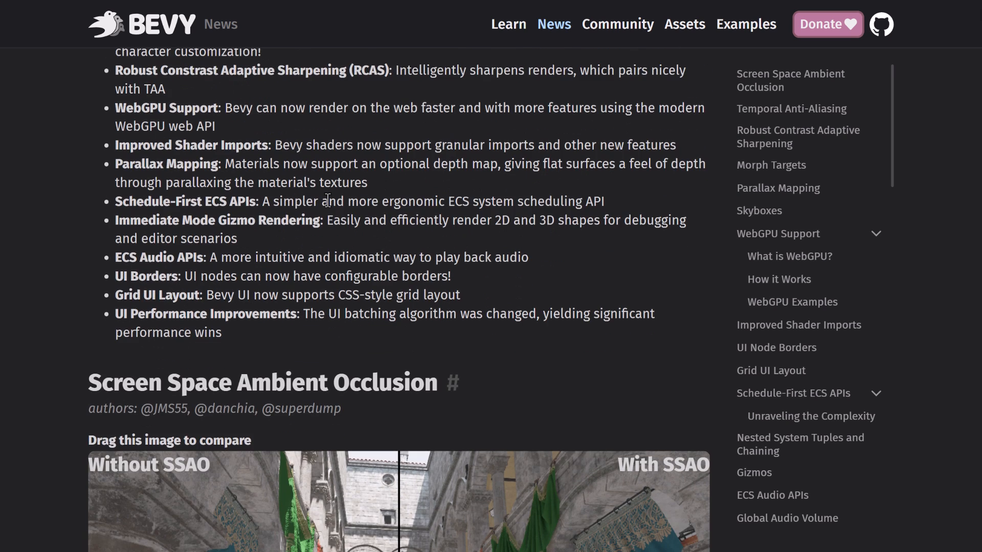
{"action": "scroll", "scroll_direction": "down", "scroll_amount": 3}
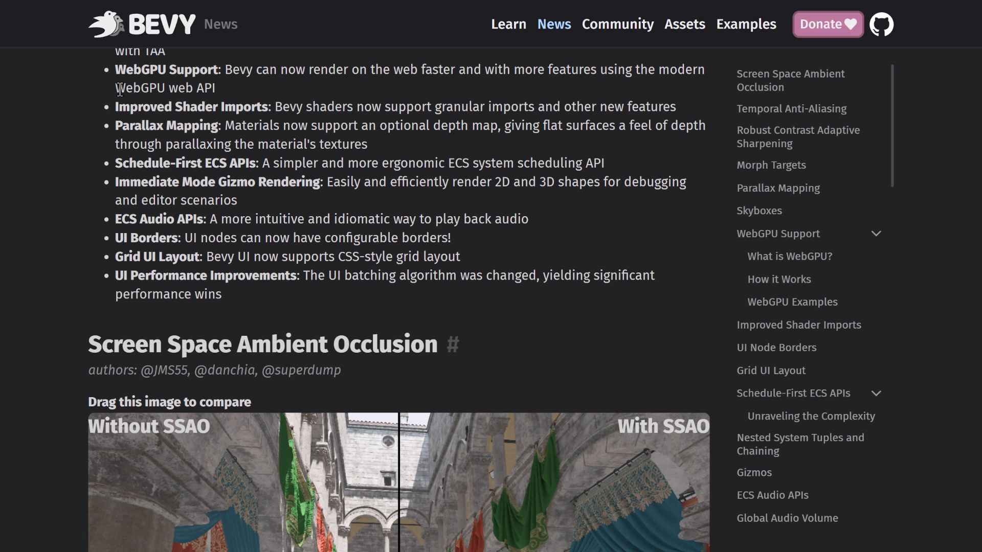
{"action": "mouse_move", "coordinate": [116, 97]}
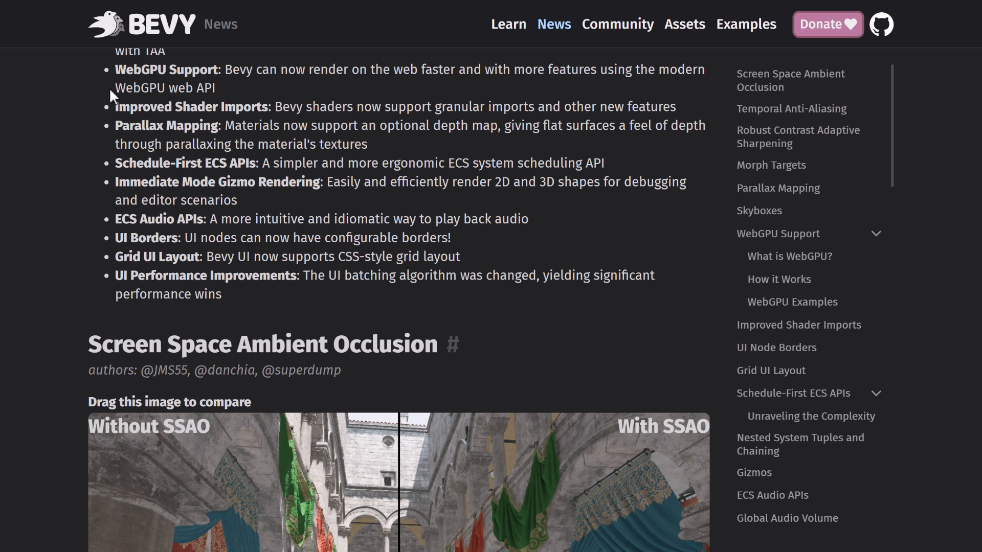
{"action": "mouse_move", "coordinate": [227, 112]}
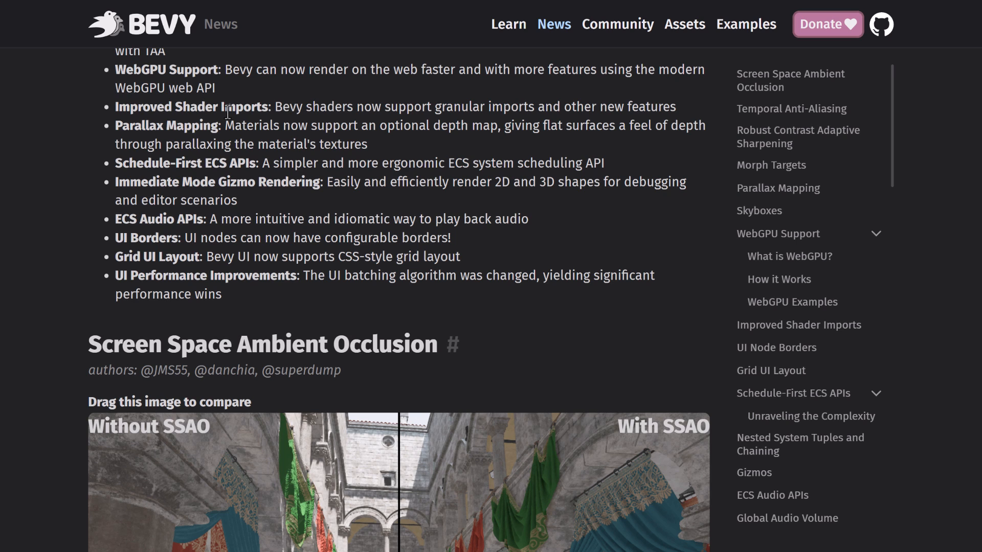
{"action": "mouse_move", "coordinate": [216, 166]}
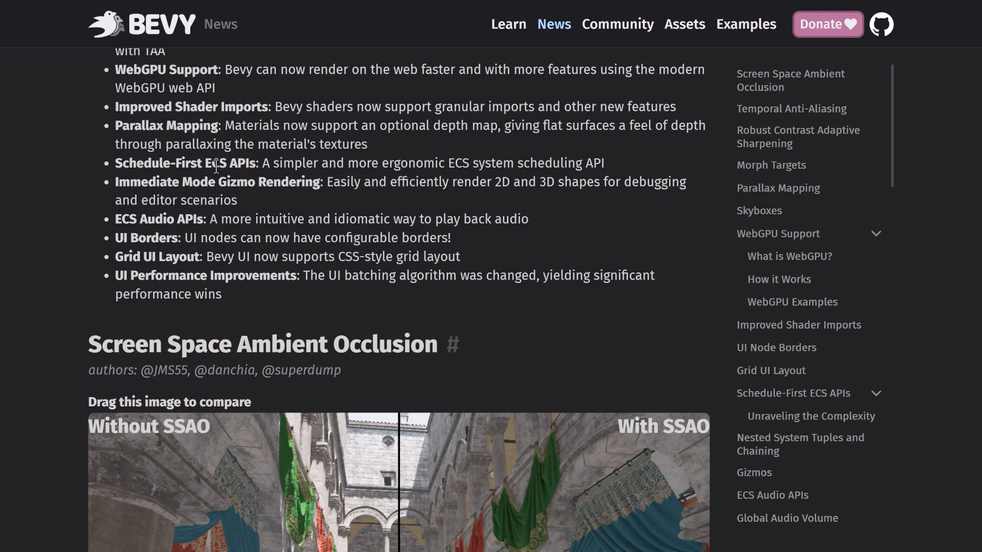
{"action": "mouse_move", "coordinate": [633, 262]}
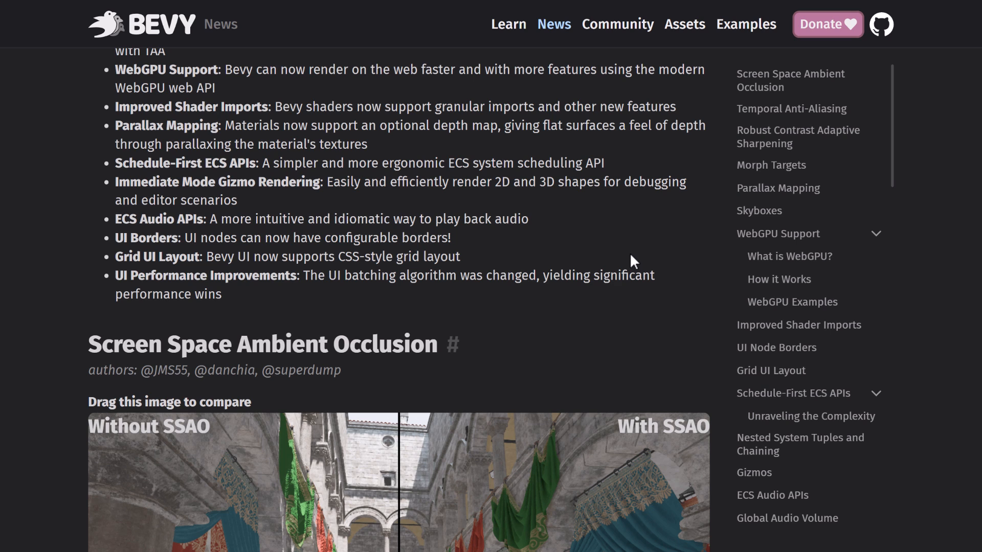
{"action": "scroll", "scroll_direction": "down", "scroll_amount": 3}
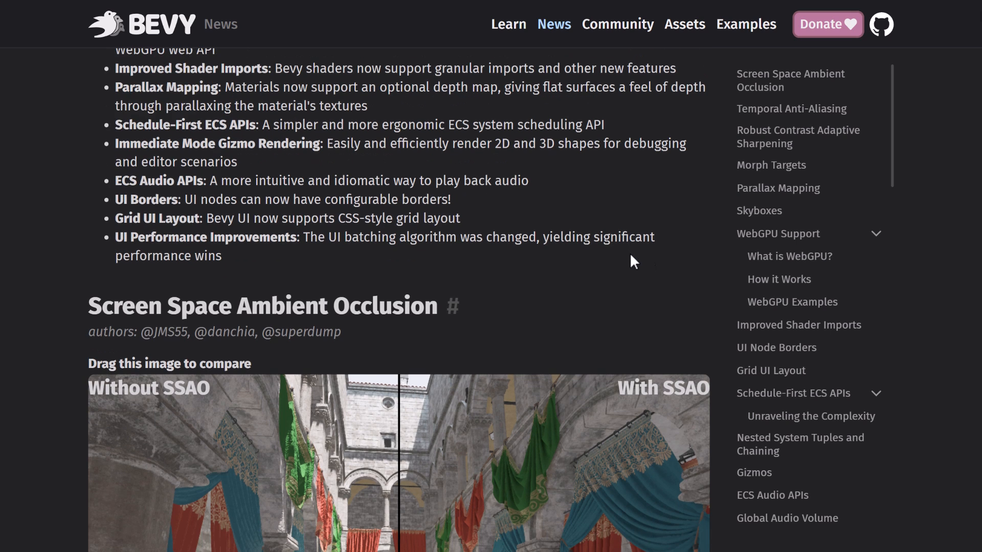
{"action": "mouse_move", "coordinate": [736, 266]}
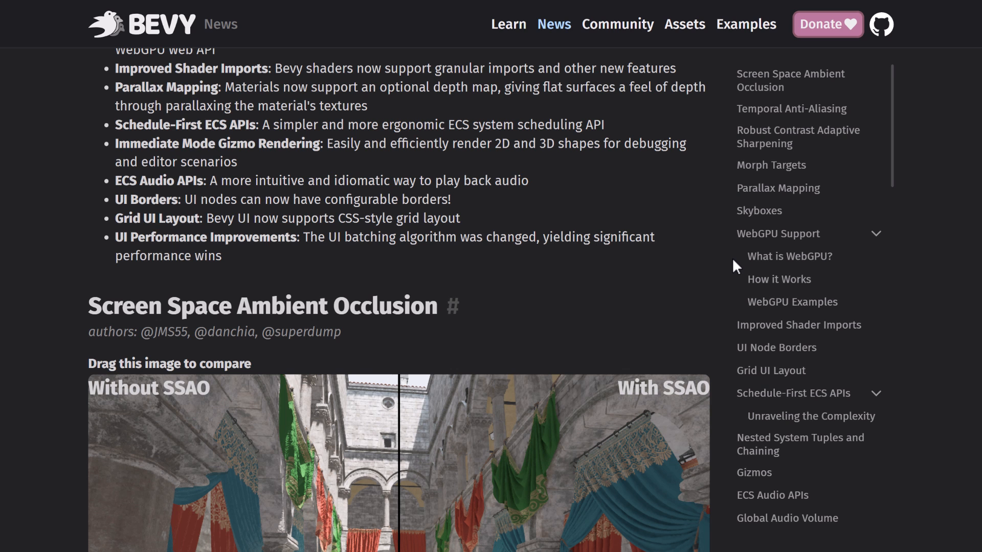
{"action": "scroll", "scroll_direction": "down", "scroll_amount": 3}
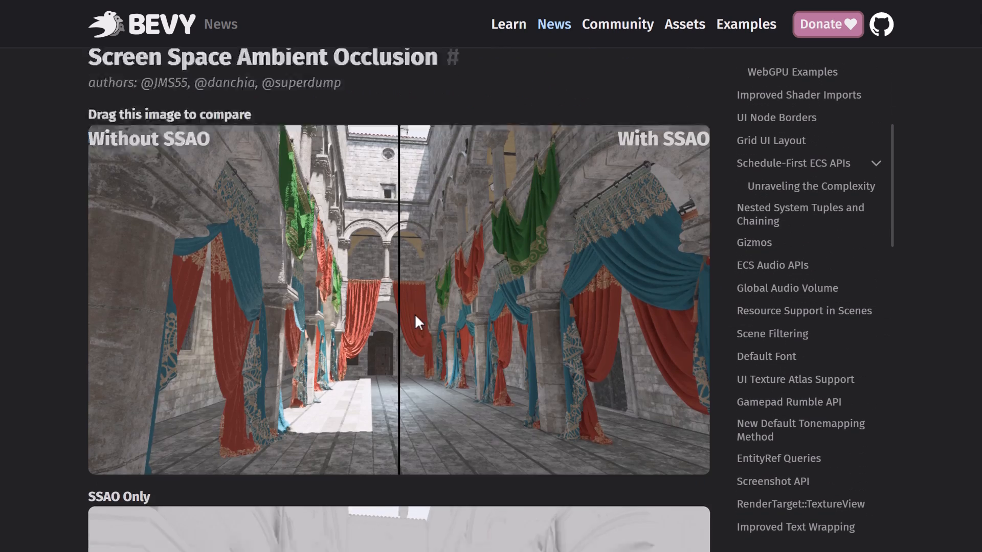
- Scroll past the SSAO-only image and explanation to the Temporal Anti-Aliasing heading
{"action": "scroll", "scroll_direction": "down", "scroll_amount": 3}
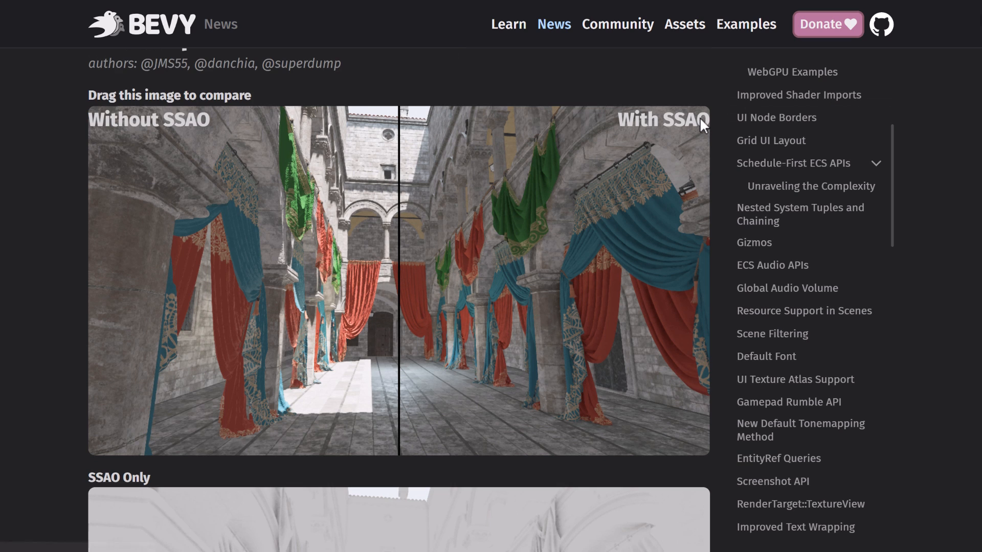
{"action": "mouse_move", "coordinate": [391, 359]}
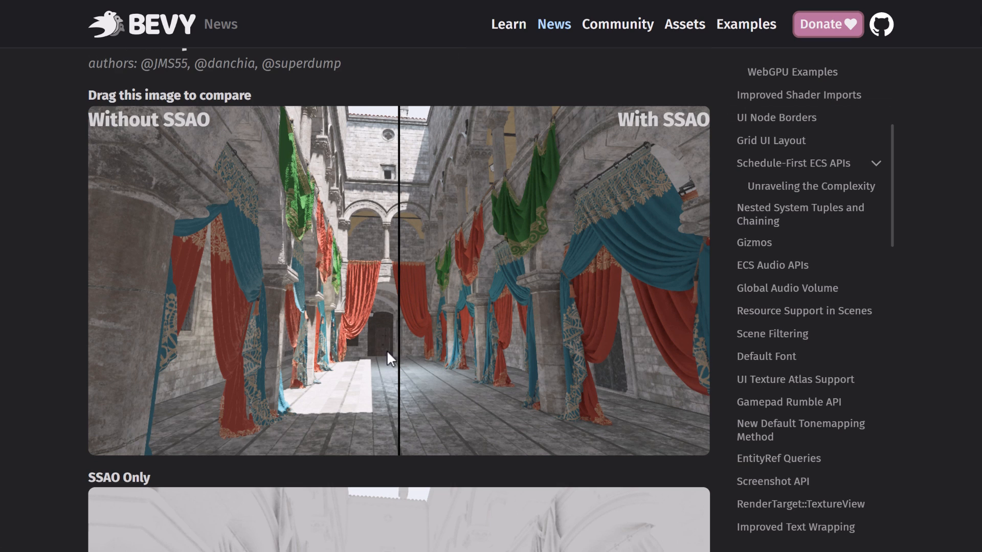
{"action": "scroll", "scroll_direction": "down", "scroll_amount": 3}
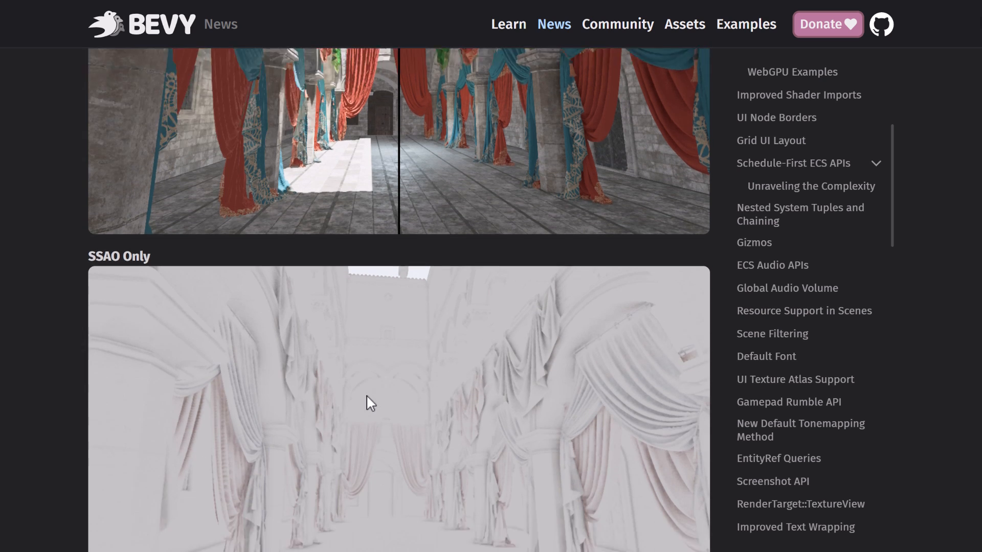
{"action": "scroll", "scroll_direction": "down", "scroll_amount": 3}
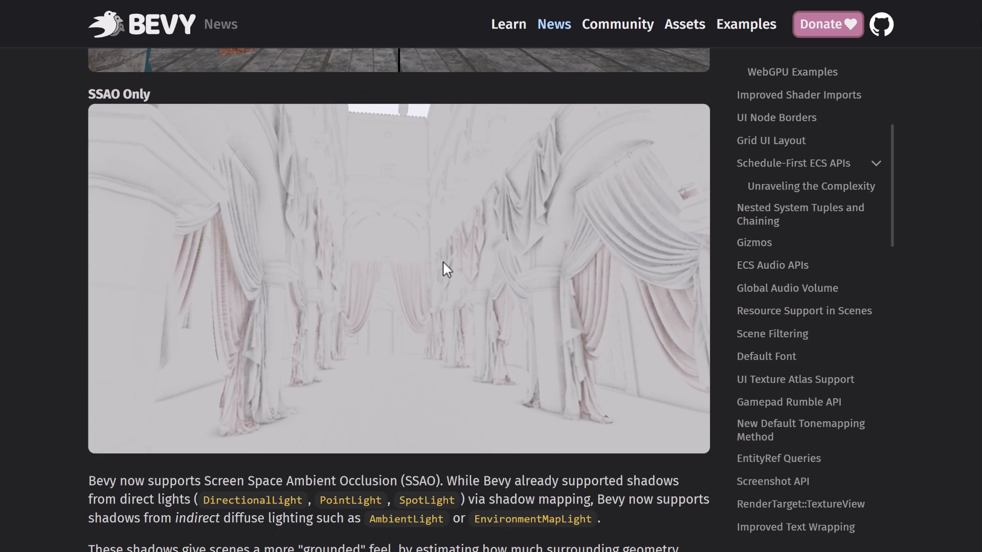
{"action": "scroll", "scroll_direction": "down", "scroll_amount": 3}
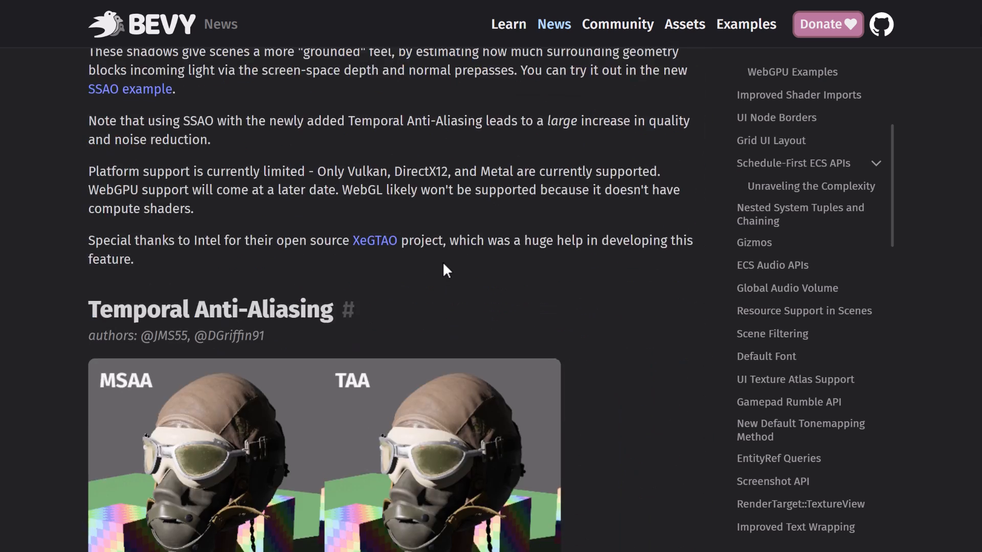
- Scroll past the MSAA vs TAA helmet image and comparison list to the RCAS image
{"action": "scroll", "scroll_direction": "down", "scroll_amount": 3}
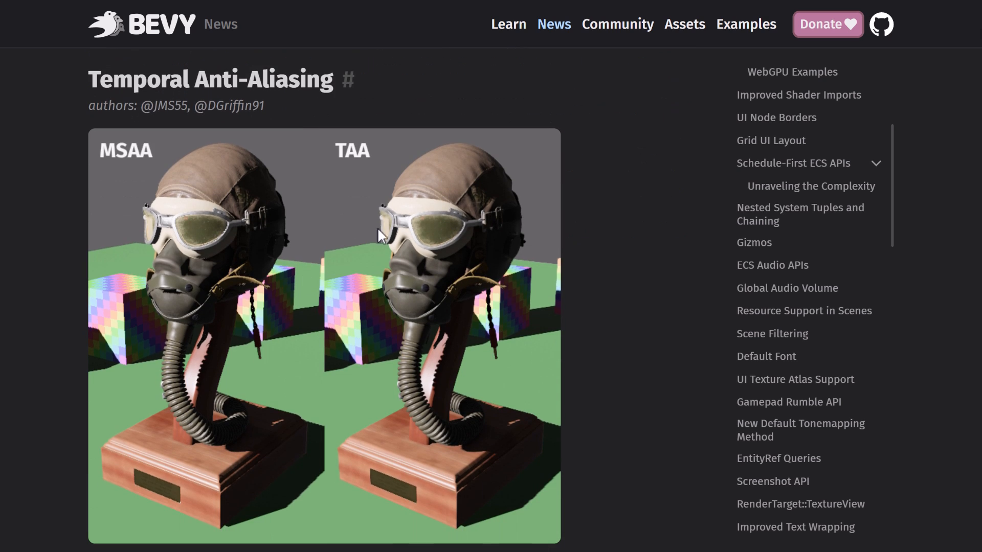
{"action": "scroll", "scroll_direction": "down", "scroll_amount": 3}
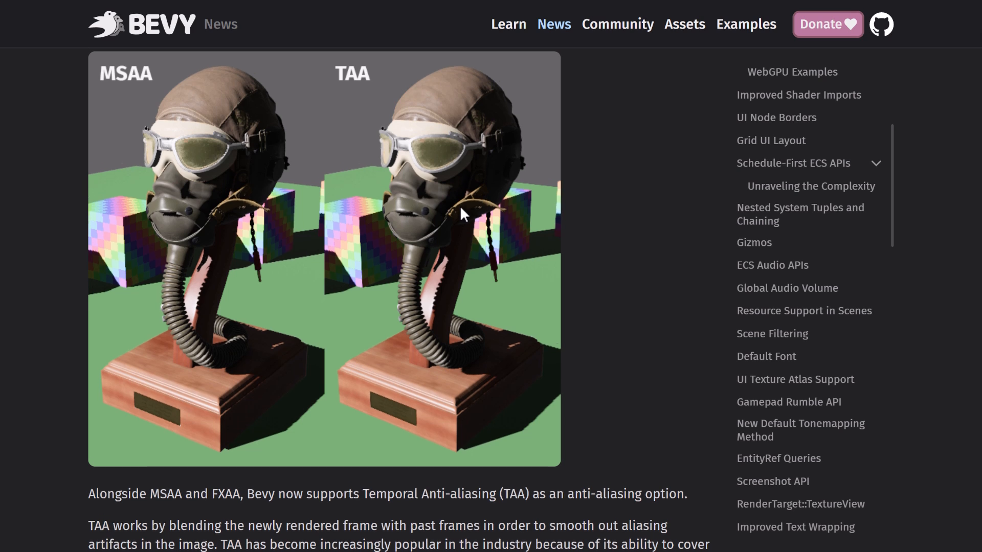
{"action": "scroll", "scroll_direction": "down", "scroll_amount": 3}
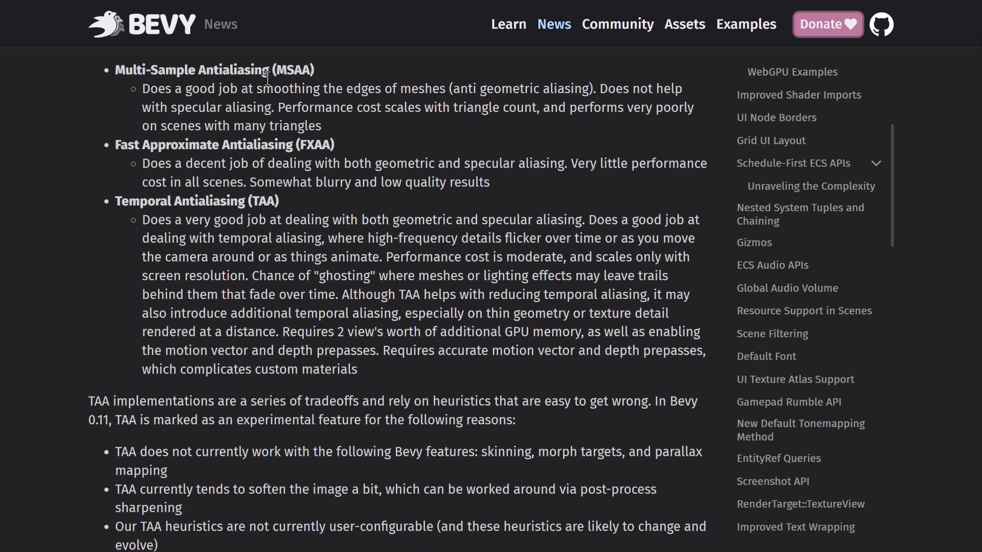
{"action": "mouse_move", "coordinate": [199, 160]}
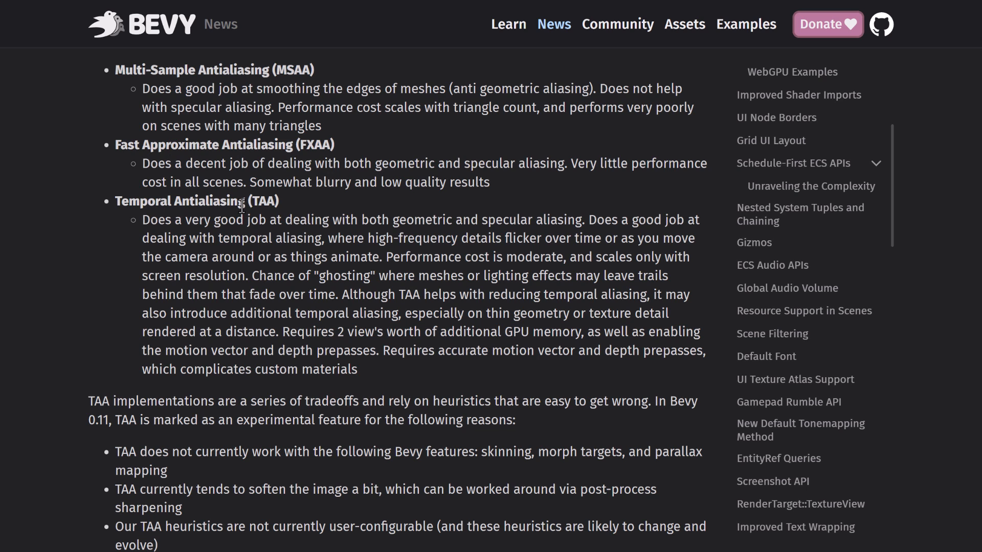
{"action": "mouse_move", "coordinate": [334, 209]}
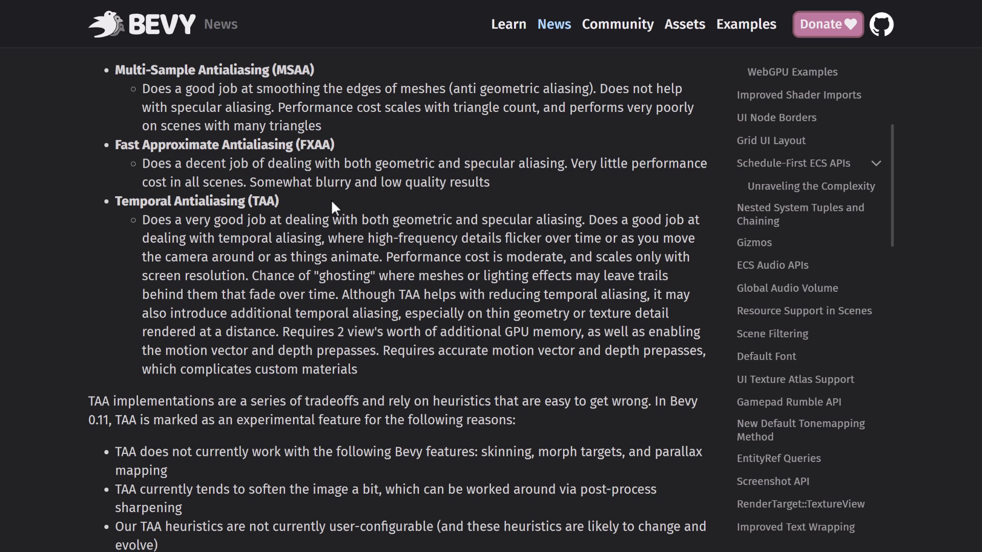
{"action": "scroll", "scroll_direction": "down", "scroll_amount": 3}
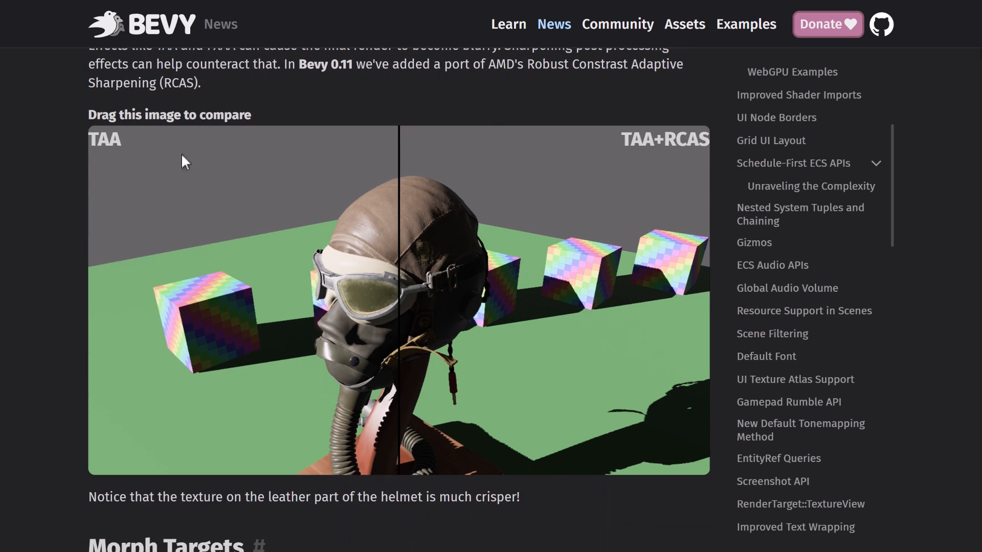
{"action": "mouse_move", "coordinate": [672, 152]}
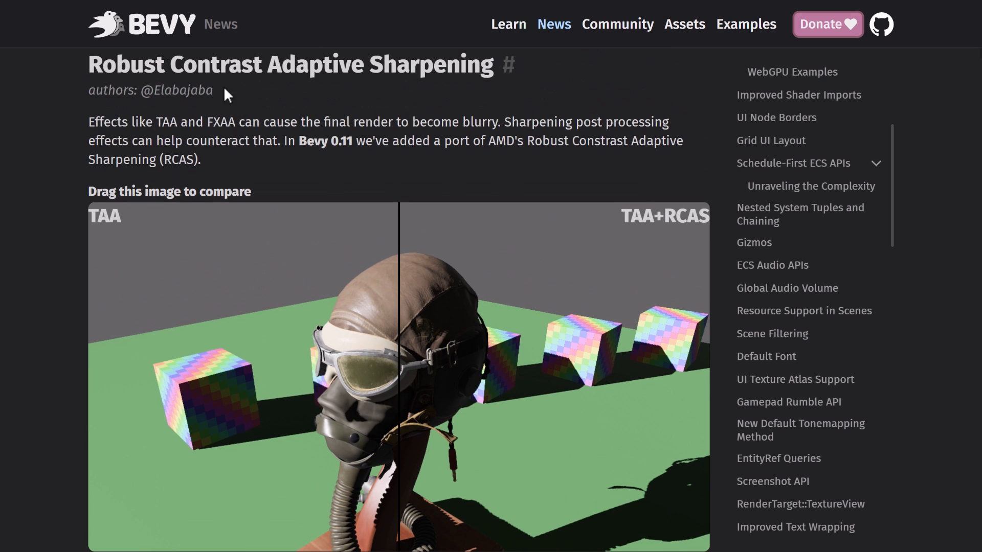
- Scroll past the TAA vs TAA+RCAS comparison to the Morph Targets heading
{"action": "scroll", "scroll_direction": "down", "scroll_amount": 3}
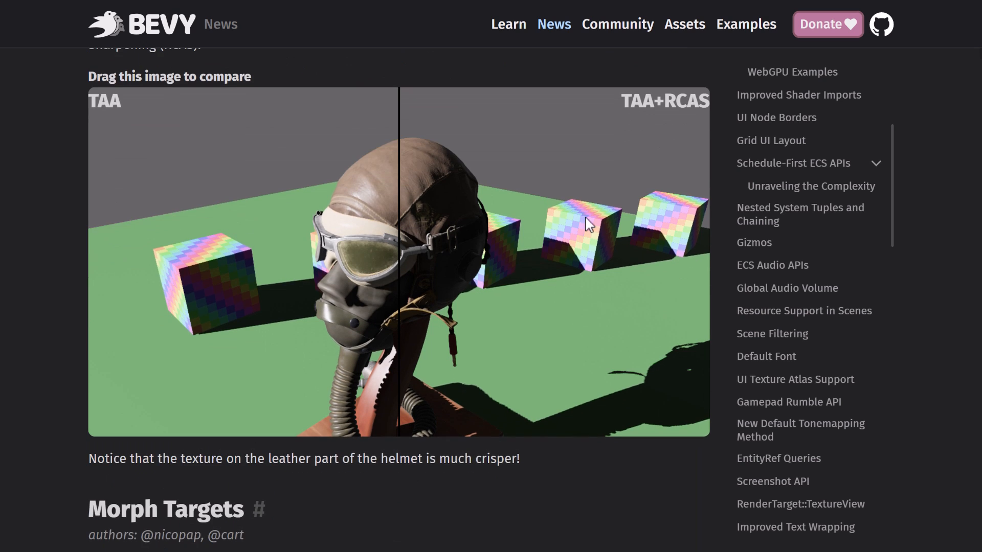
{"action": "scroll", "scroll_direction": "down", "scroll_amount": 3}
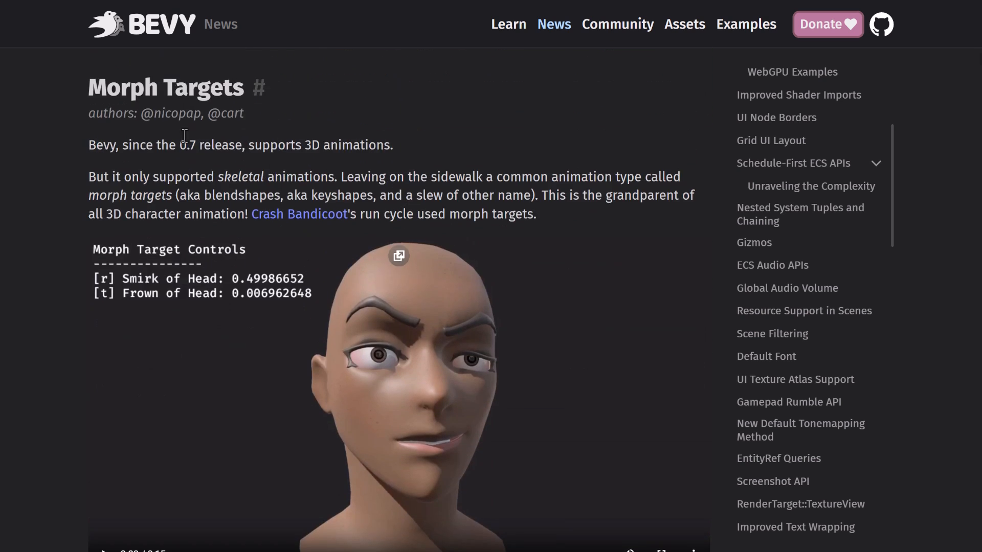
- Scroll past the morph target video to the Default, Frown and Smirk poses and shader code
{"action": "scroll", "scroll_direction": "down", "scroll_amount": 3}
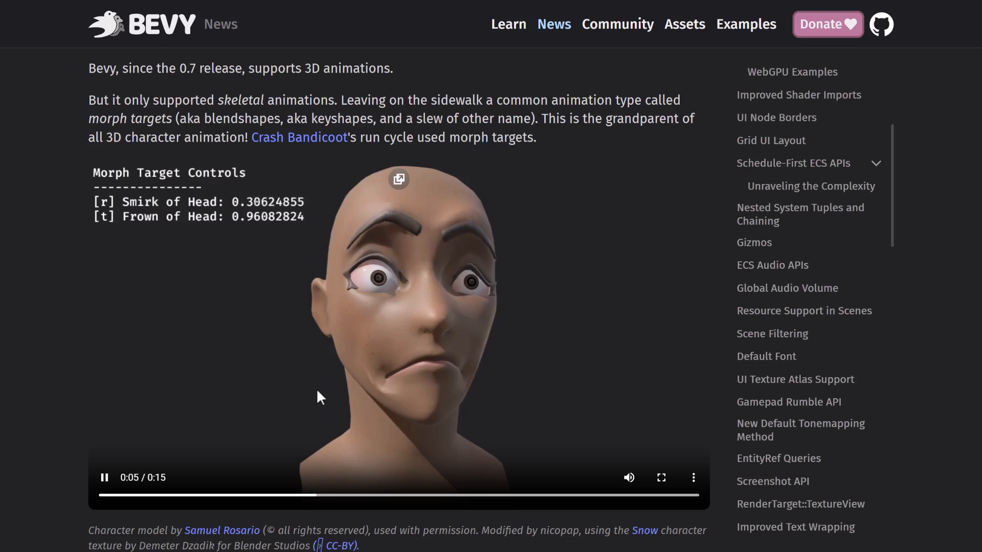
{"action": "scroll", "scroll_direction": "down", "scroll_amount": 3}
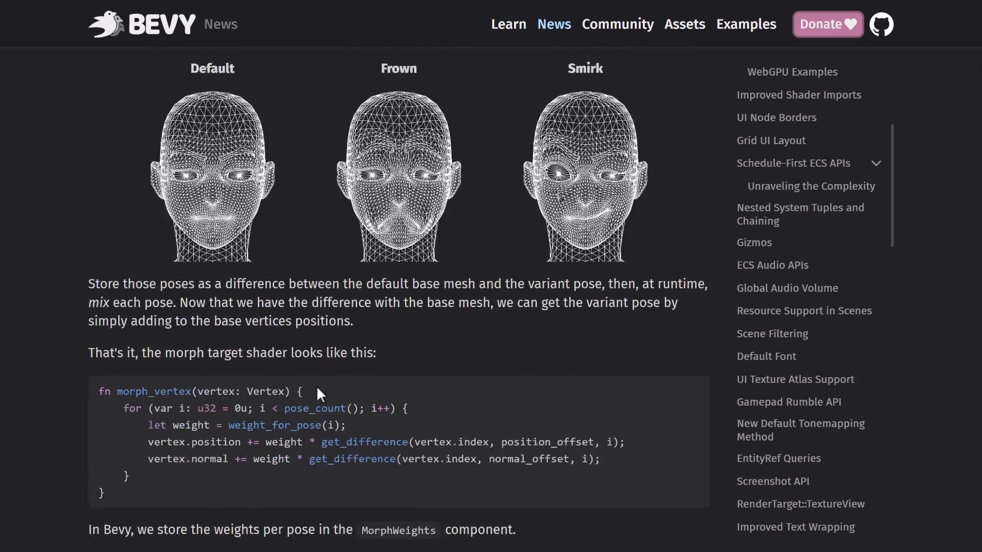
- Scroll down to Parallax Mapping and play the Earth comparison video
{"action": "scroll", "scroll_direction": "down", "scroll_amount": 3}
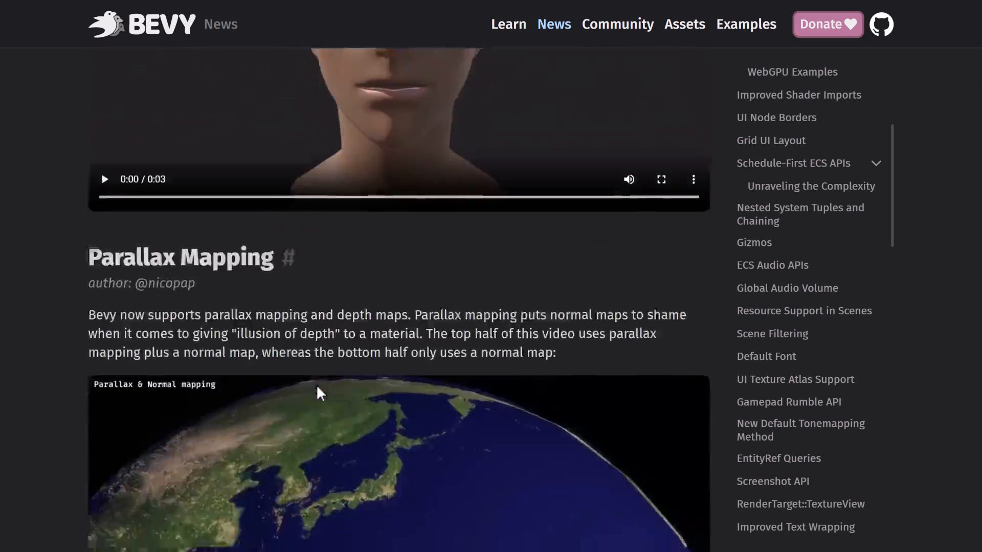
{"action": "scroll", "scroll_direction": "down", "scroll_amount": 3}
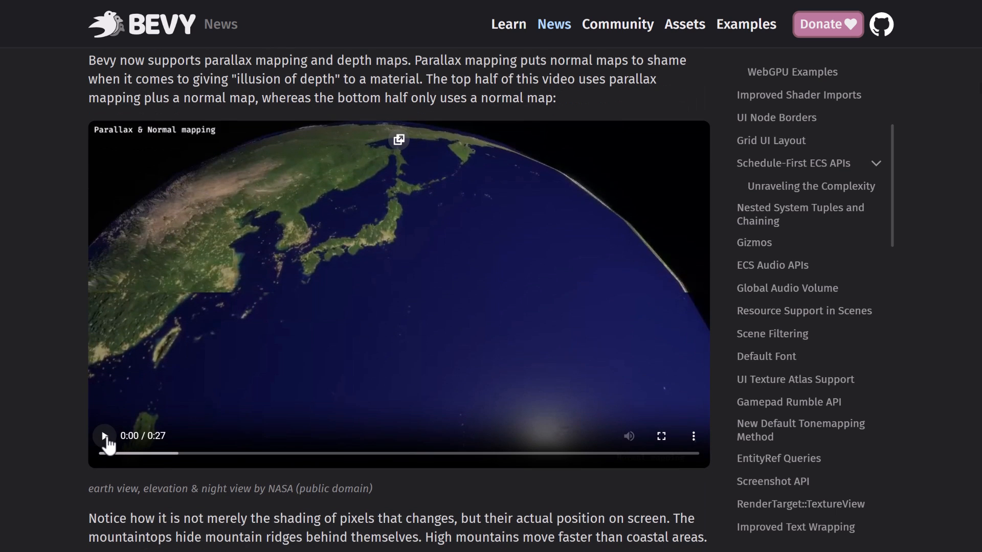
{"action": "left_click", "coordinate": [103, 436]}
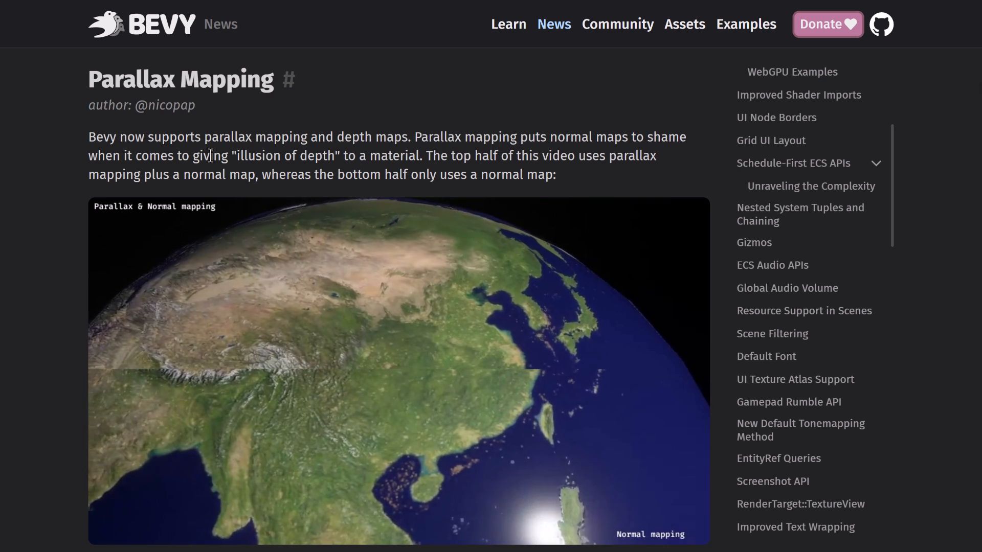
{"action": "scroll", "scroll_direction": "down", "scroll_amount": 3}
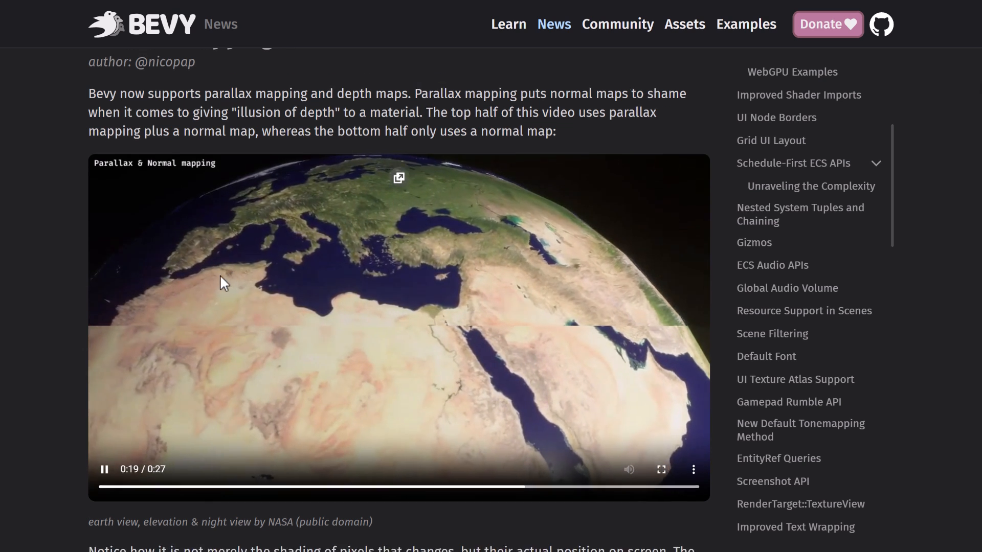
- Skim the release post down to Improved Shader Imports and the normal/depth map examples
{"action": "scroll", "scroll_direction": "down", "scroll_amount": 3}
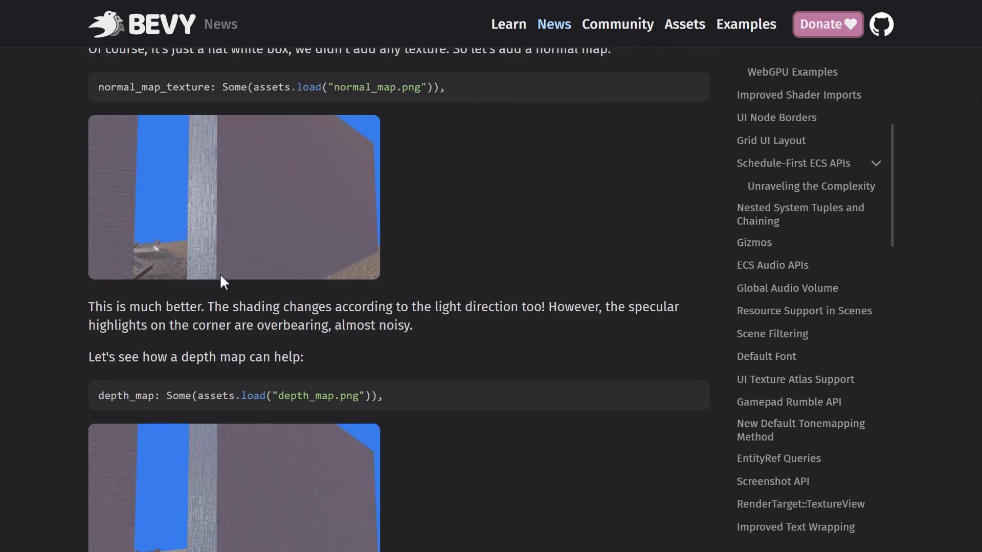
{"action": "scroll", "scroll_direction": "down", "scroll_amount": 3}
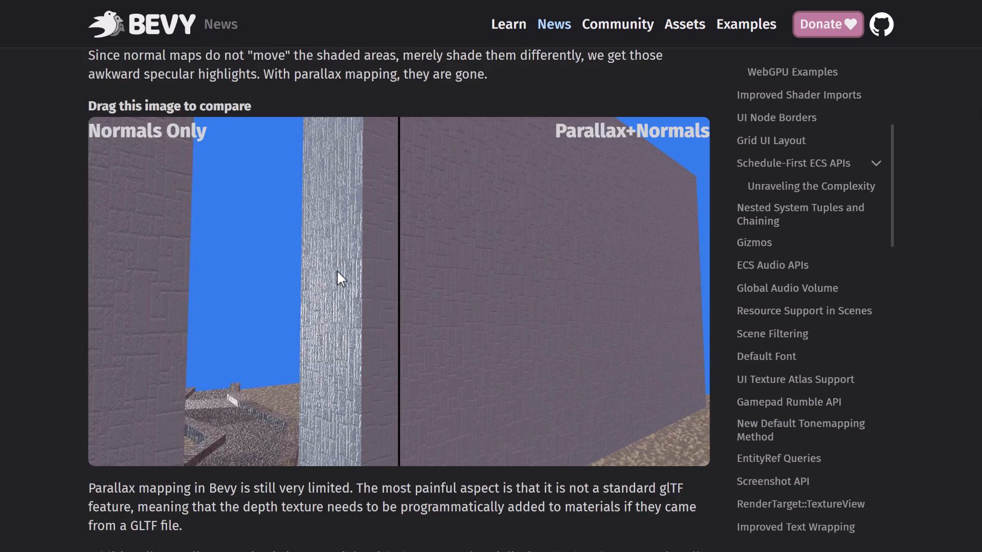
{"action": "scroll", "scroll_direction": "down", "scroll_amount": 3}
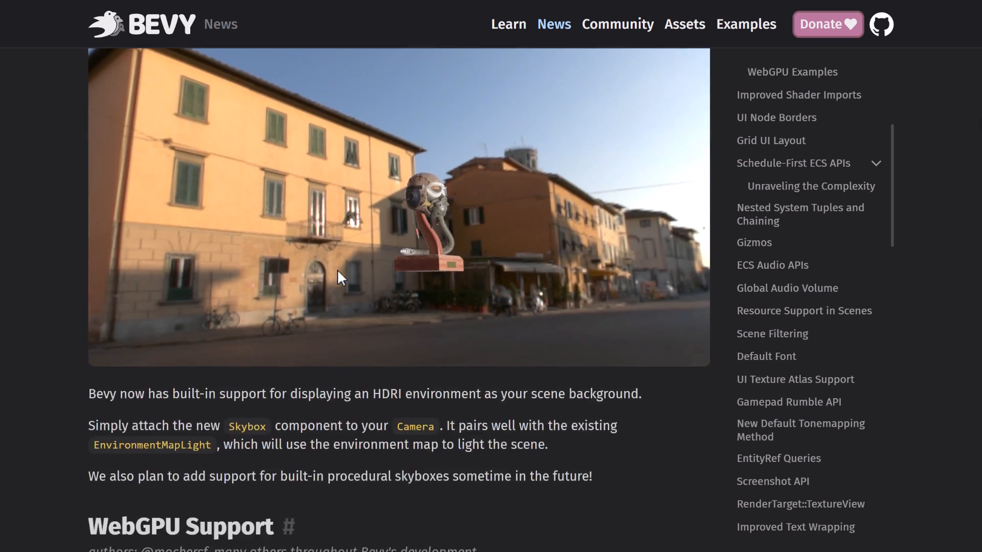
{"action": "scroll", "scroll_direction": "down", "scroll_amount": 3}
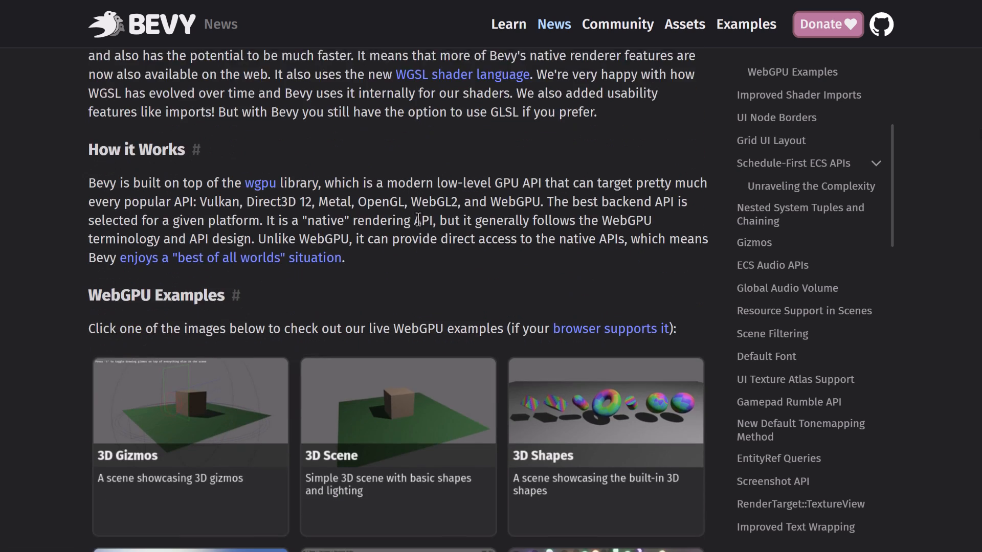
{"action": "scroll", "scroll_direction": "down", "scroll_amount": 3}
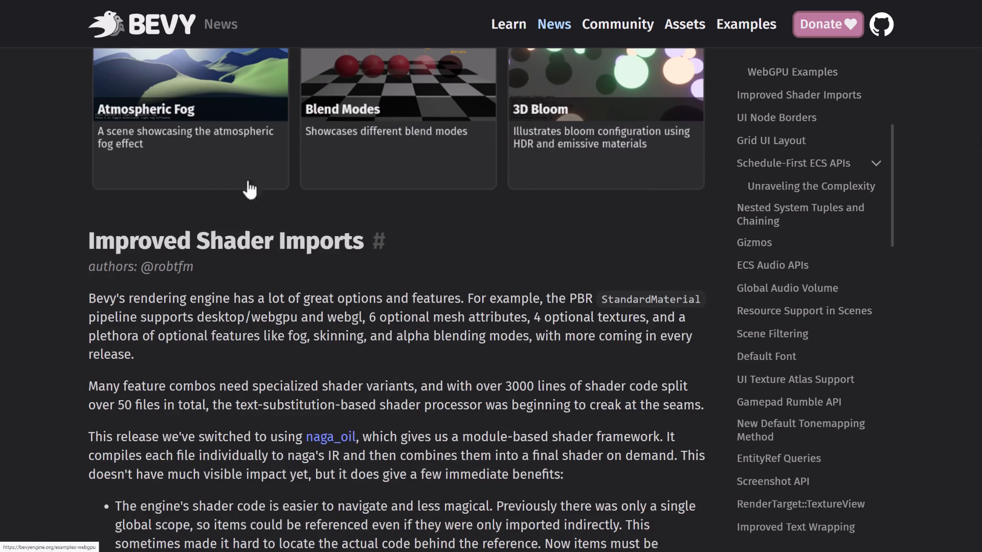
{"action": "mouse_move", "coordinate": [523, 106]}
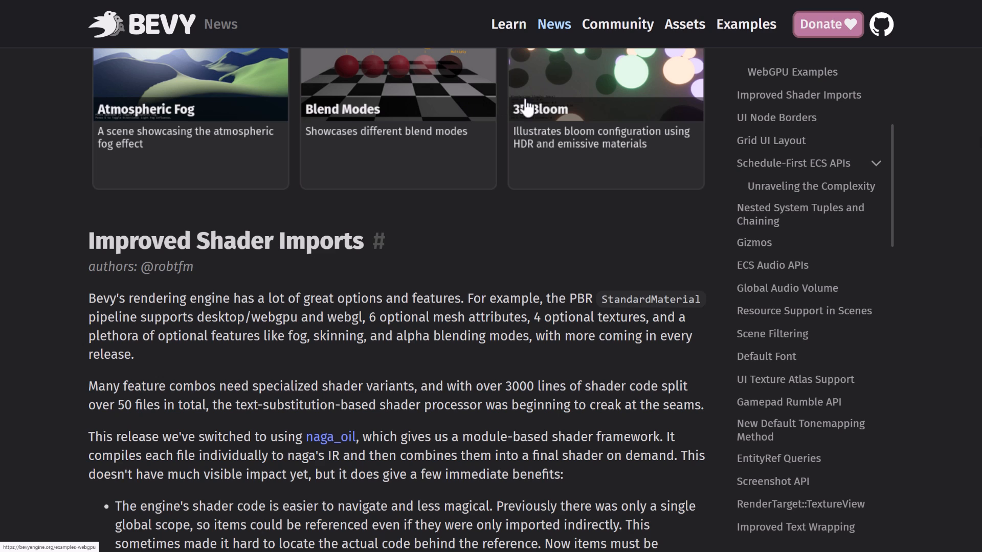
{"action": "scroll", "scroll_direction": "down", "scroll_amount": 3}
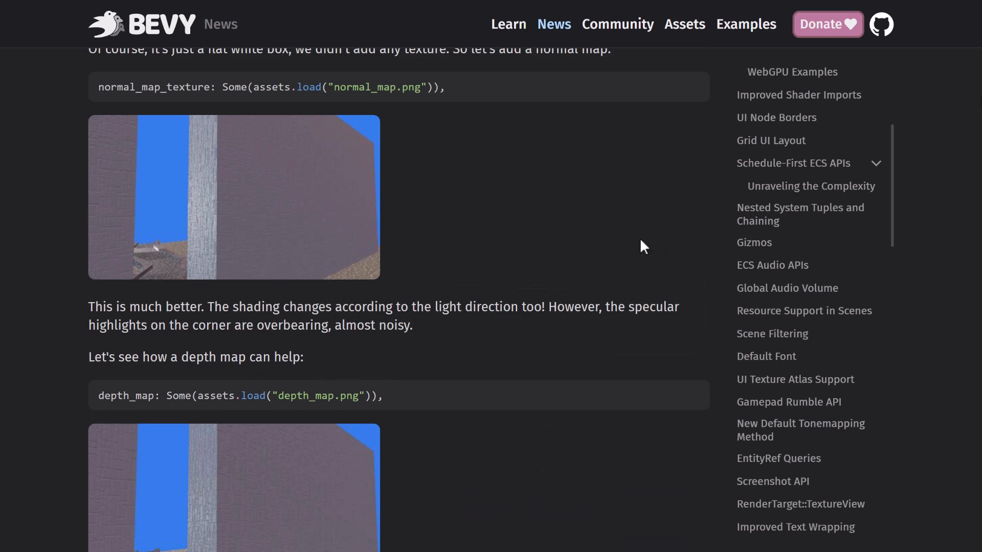
- Open the Examples gallery from the top navigation and skim the example categories
{"action": "left_click", "coordinate": [745, 24]}
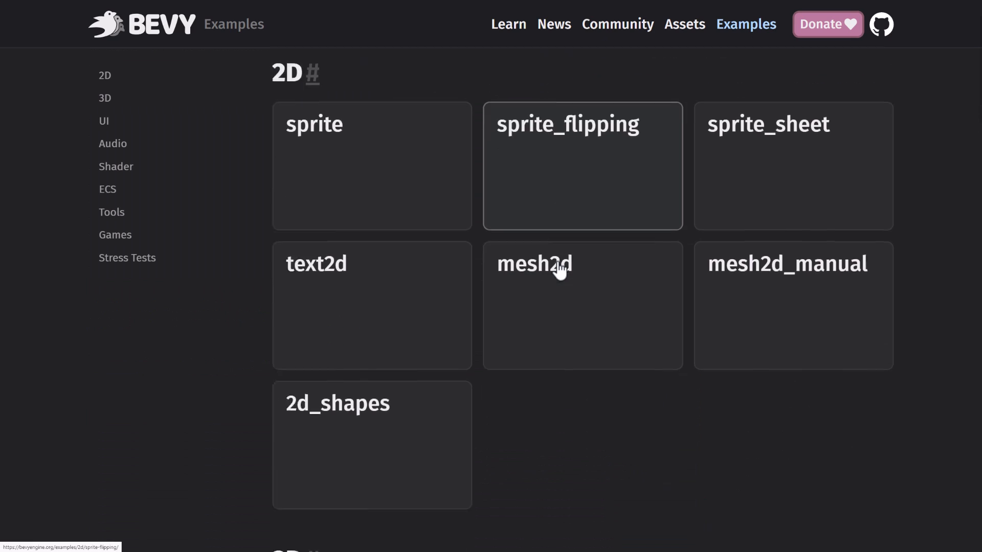
{"action": "scroll", "scroll_direction": "down", "scroll_amount": 3}
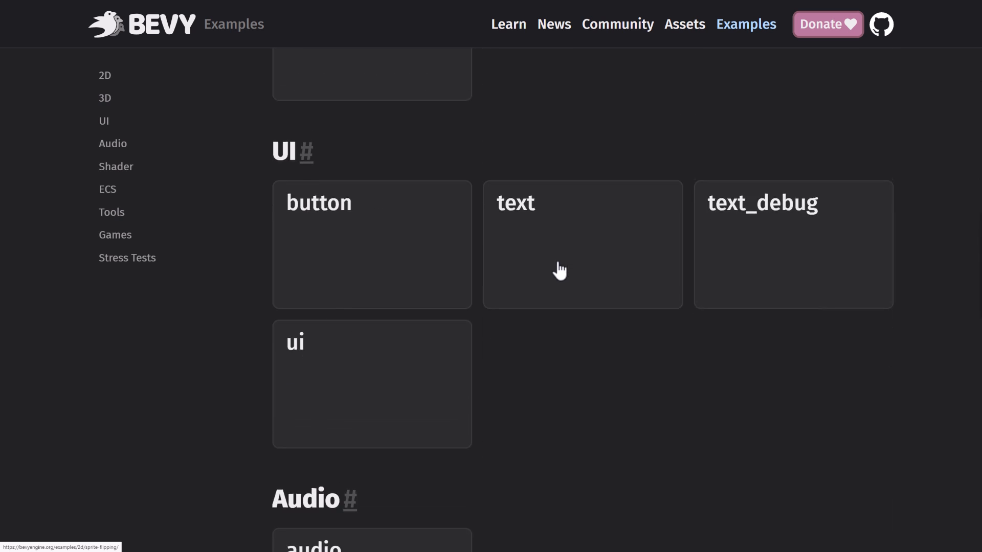
{"action": "scroll", "scroll_direction": "down", "scroll_amount": 3}
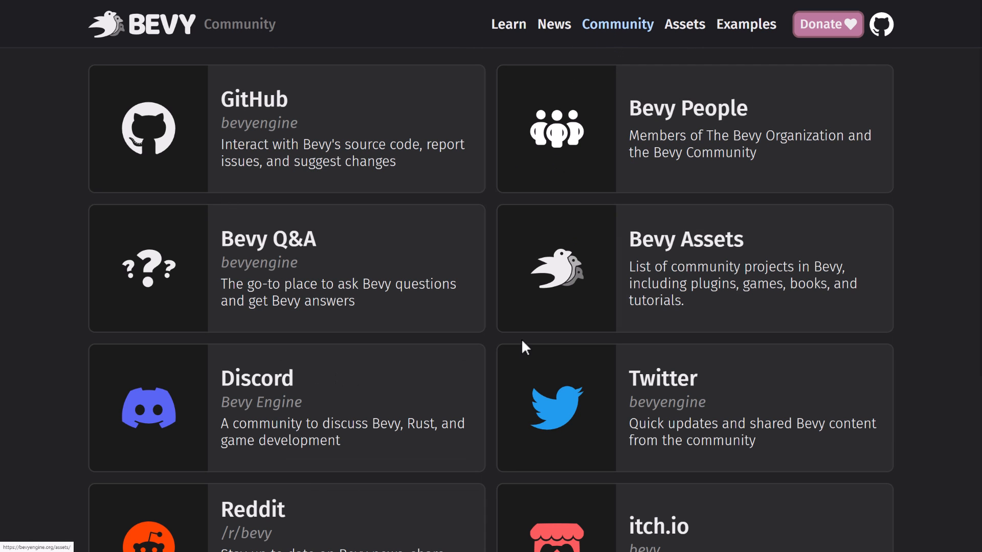
- Open Bevy Assets and browse the Learning, 2D and 3D asset cards
{"action": "scroll", "scroll_direction": "down", "scroll_amount": 3}
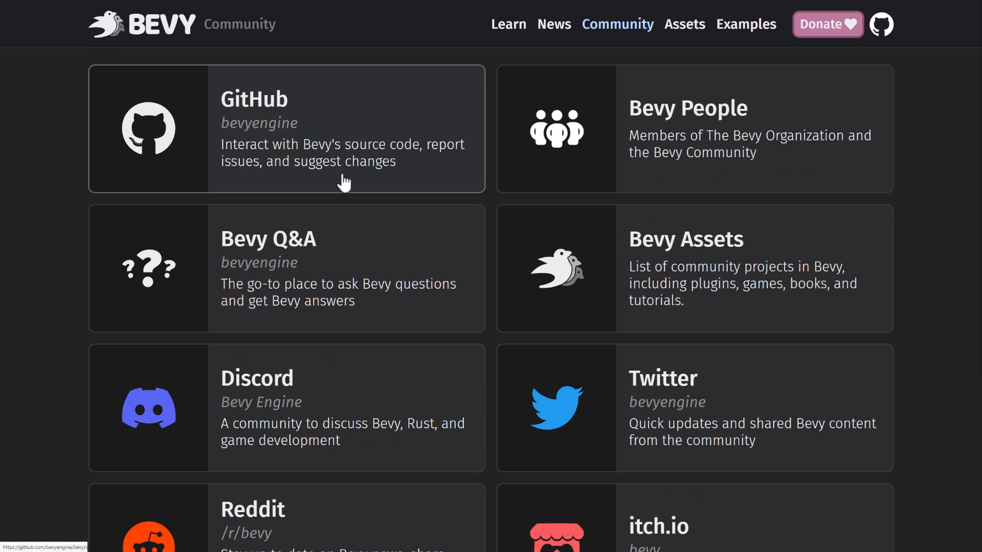
{"action": "left_click", "coordinate": [684, 24]}
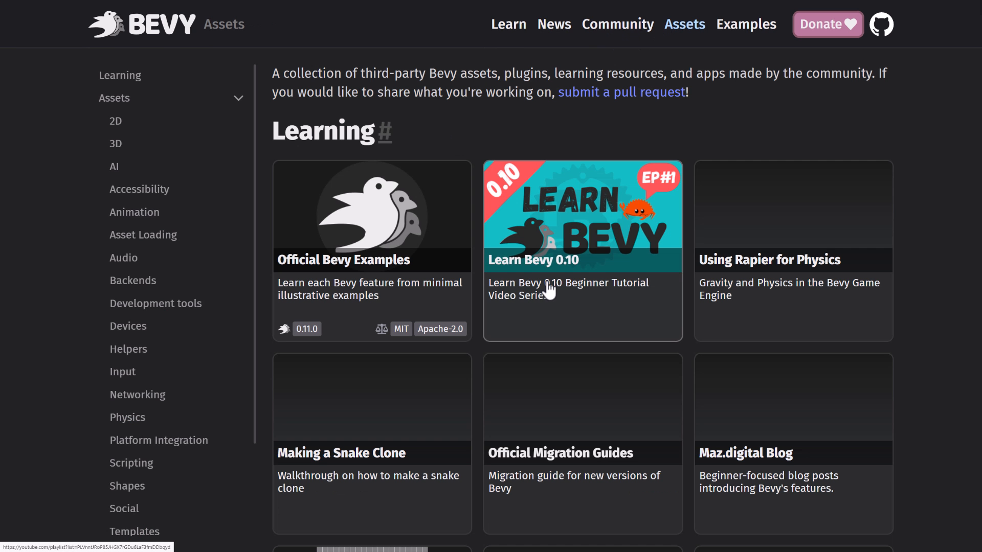
{"action": "scroll", "scroll_direction": "down", "scroll_amount": 3}
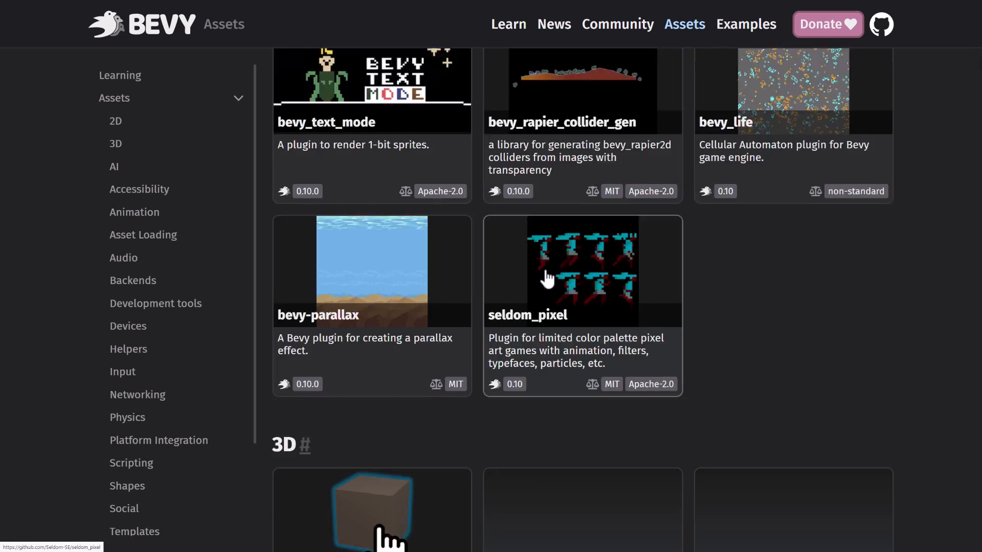
{"action": "scroll", "scroll_direction": "down", "scroll_amount": 3}
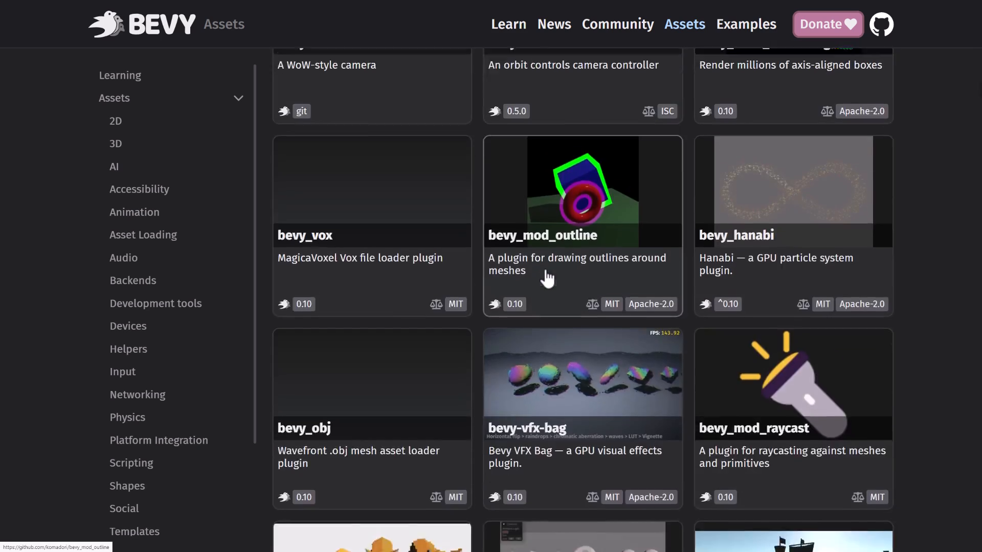
{"action": "scroll", "scroll_direction": "down", "scroll_amount": 3}
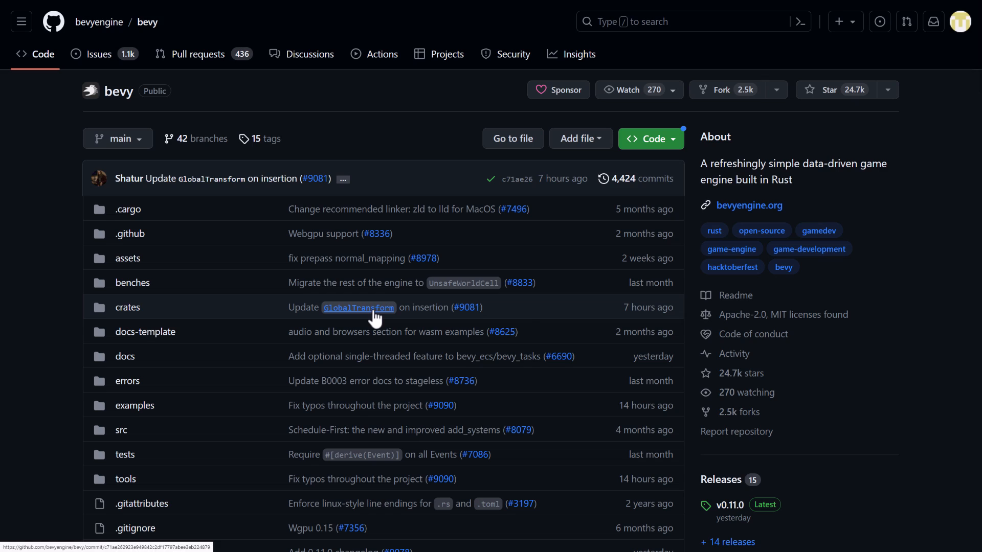
{"action": "mouse_move", "coordinate": [663, 233]}
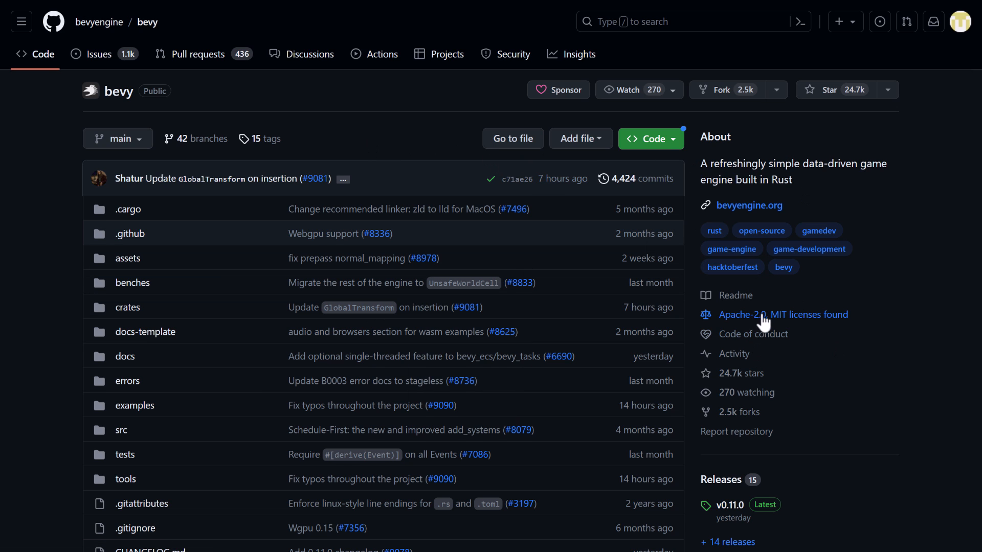
{"action": "mouse_move", "coordinate": [798, 344]}
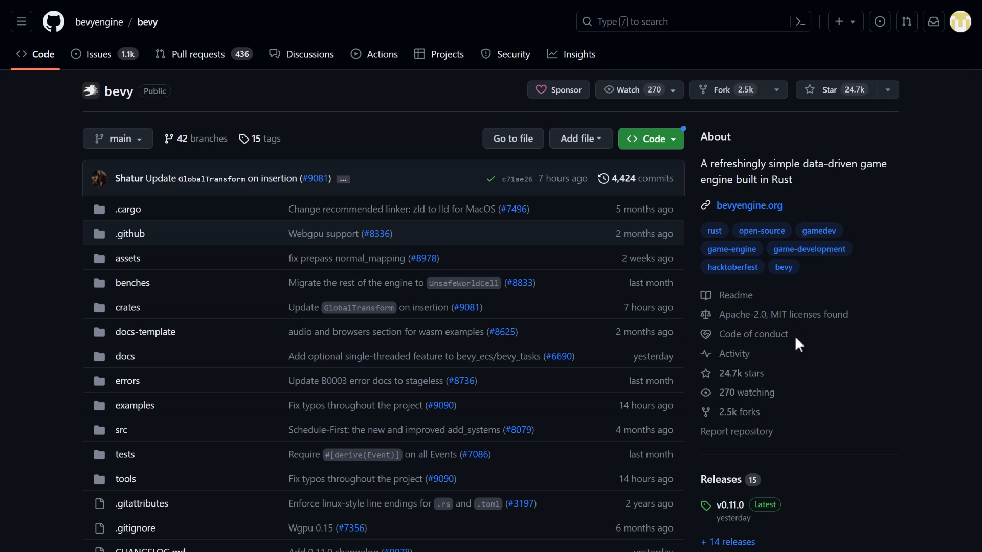
- Scroll the bevy README through Design Goals, Docs and Community to Getting Started
{"action": "scroll", "scroll_direction": "down", "scroll_amount": 3}
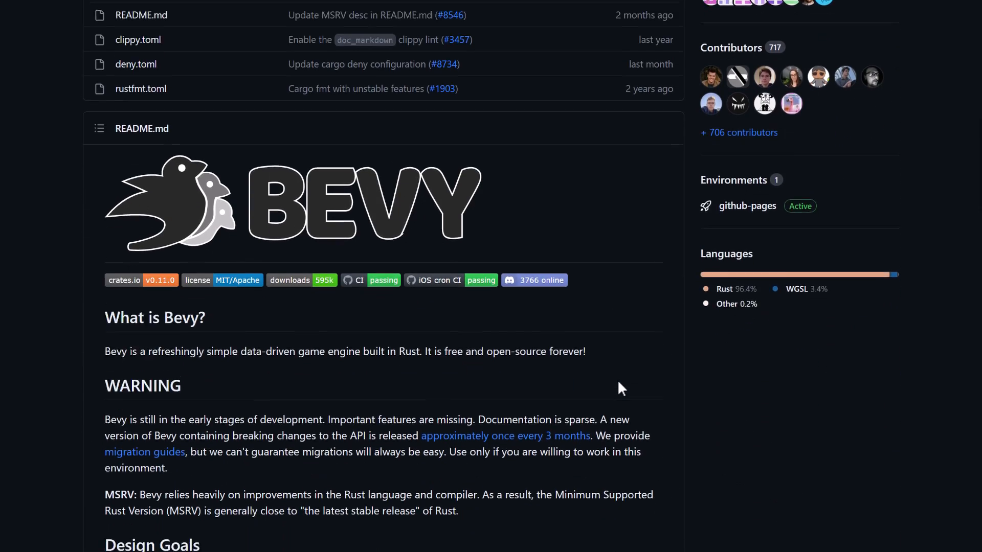
{"action": "scroll", "scroll_direction": "down", "scroll_amount": 3}
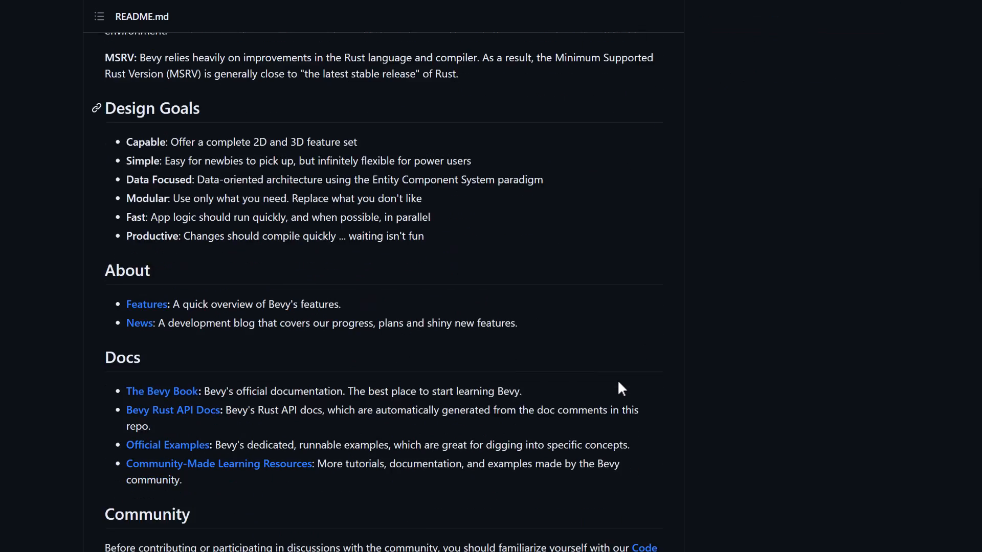
{"action": "scroll", "scroll_direction": "down", "scroll_amount": 3}
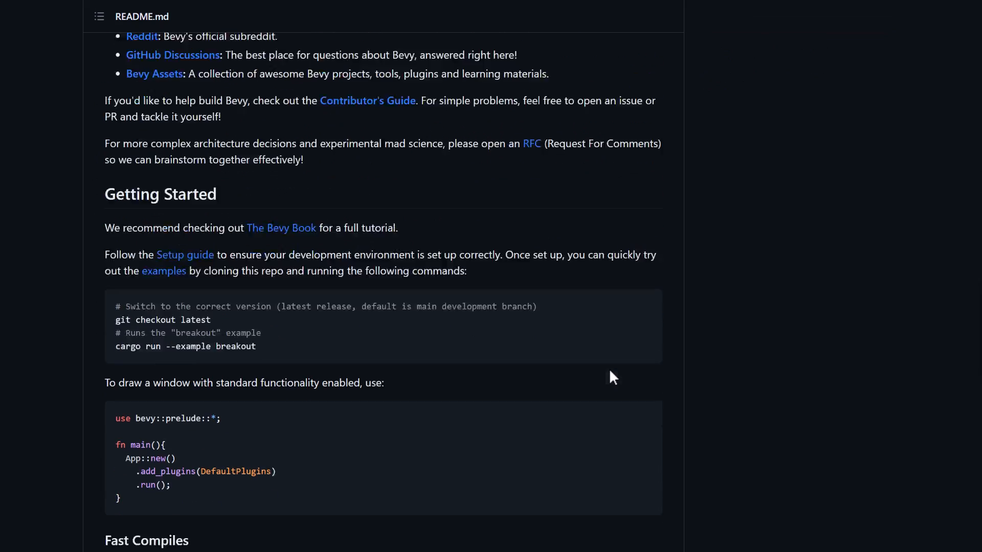
{"action": "scroll", "scroll_direction": "down", "scroll_amount": 3}
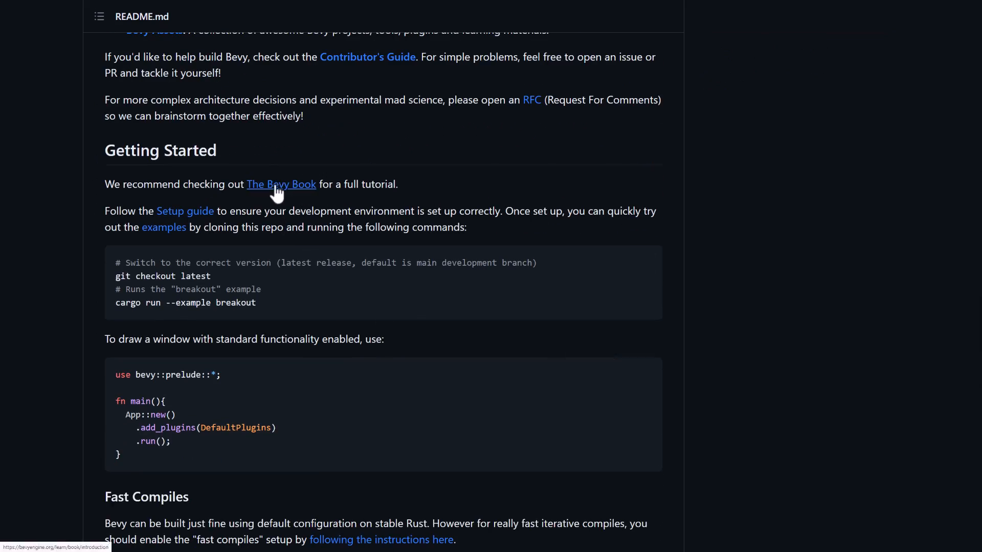
- Follow The Bevy Book link from the README's Getting Started section
{"action": "left_click", "coordinate": [281, 184]}
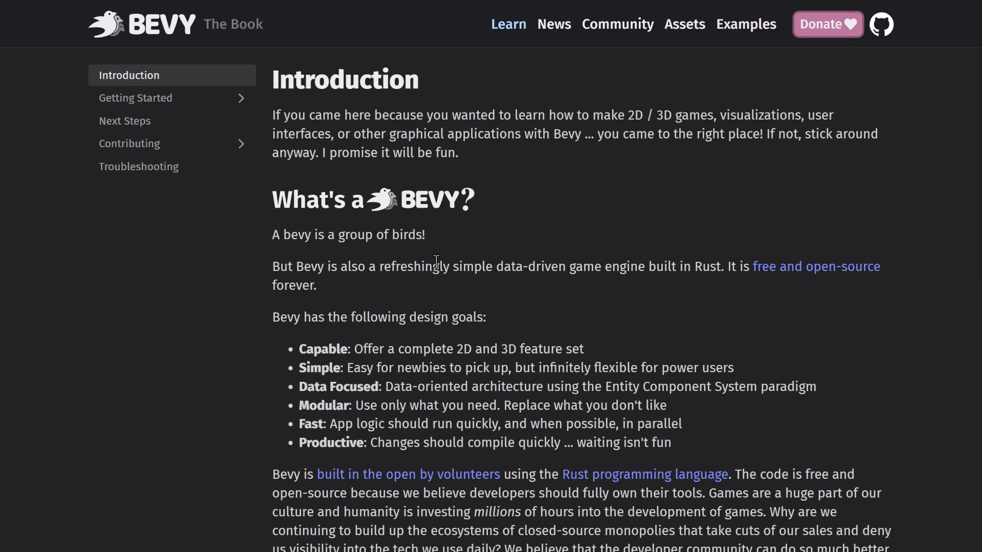
{"action": "mouse_move", "coordinate": [361, 253]}
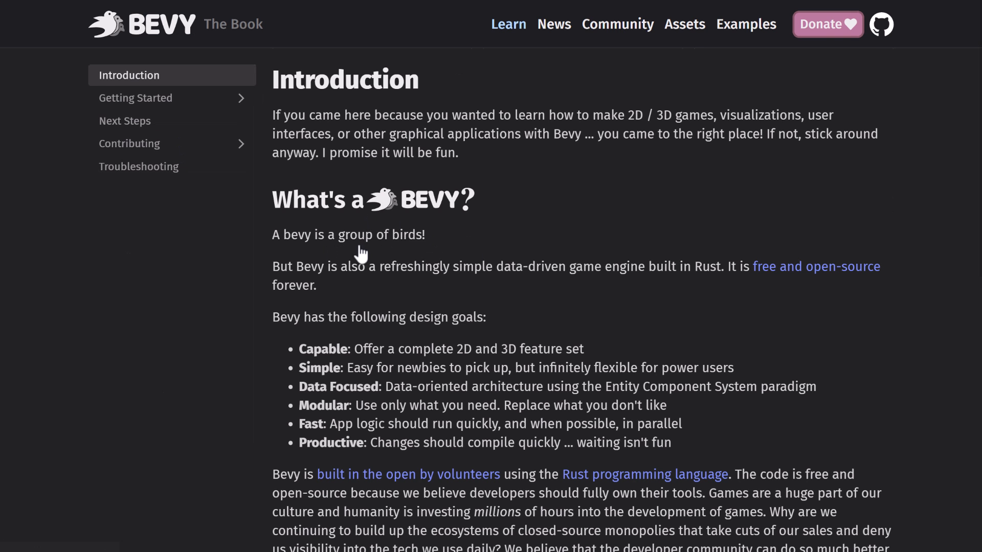
{"action": "mouse_move", "coordinate": [410, 213]}
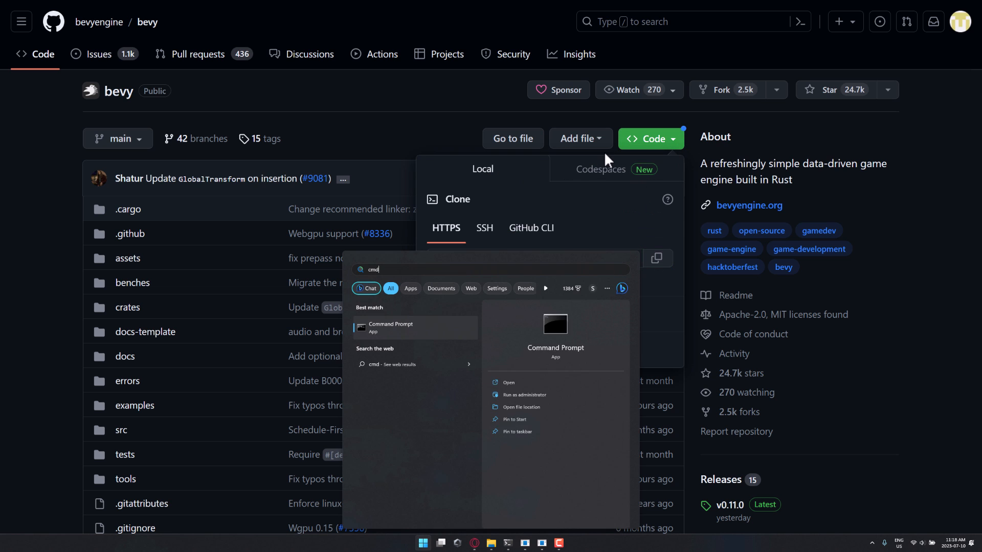
- In Command Prompt, clone bevy.git into C:\temp, cd into bevy, and begin 'cargo run --example'
{"action": "left_click", "coordinate": [390, 328]}
{"action": "type", "text": "git"}
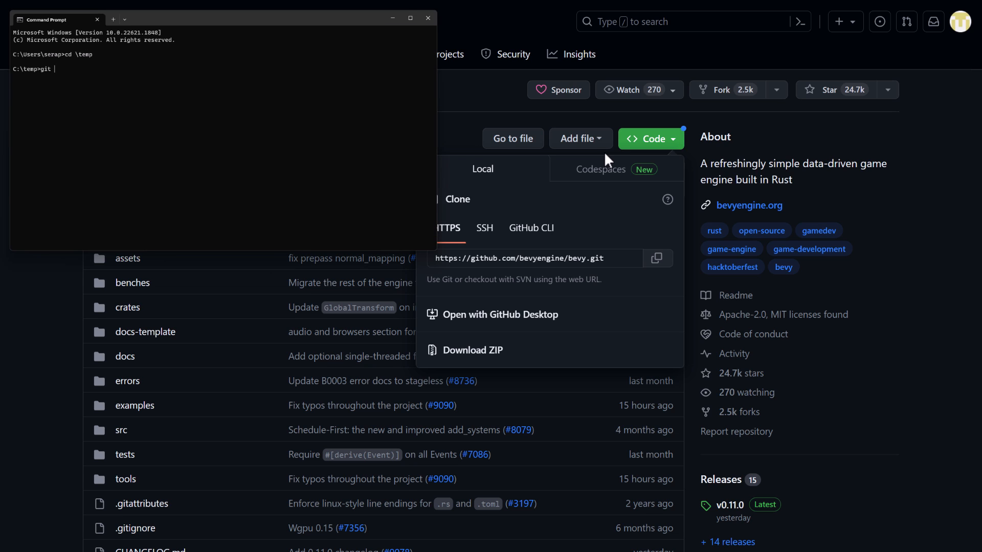
{"action": "type", "text": "clone https://github.com/bevyengine/bevy.git"}
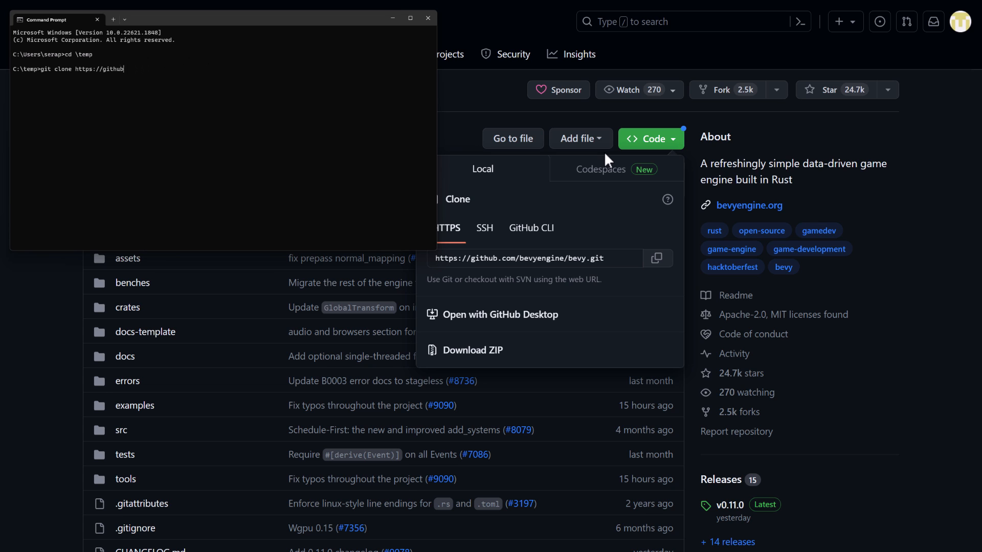
{"action": "type", "text": "cd bevy"}
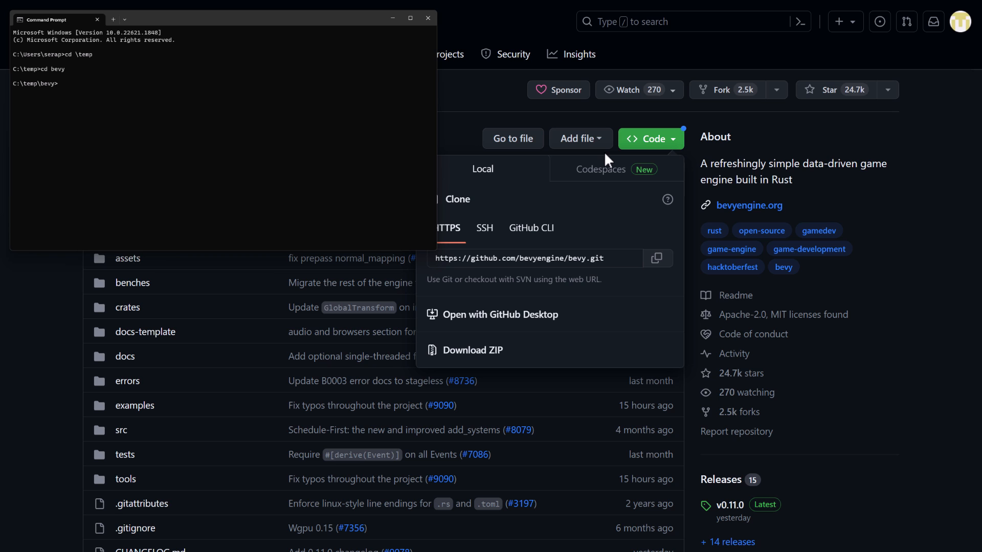
{"action": "type", "text": "cargo ru"}
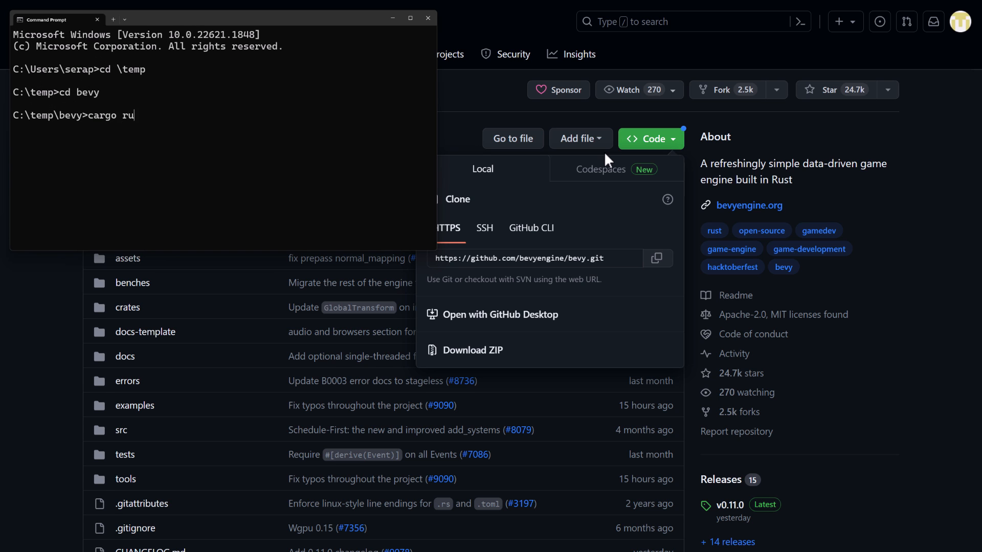
{"action": "type", "text": "n --example"}
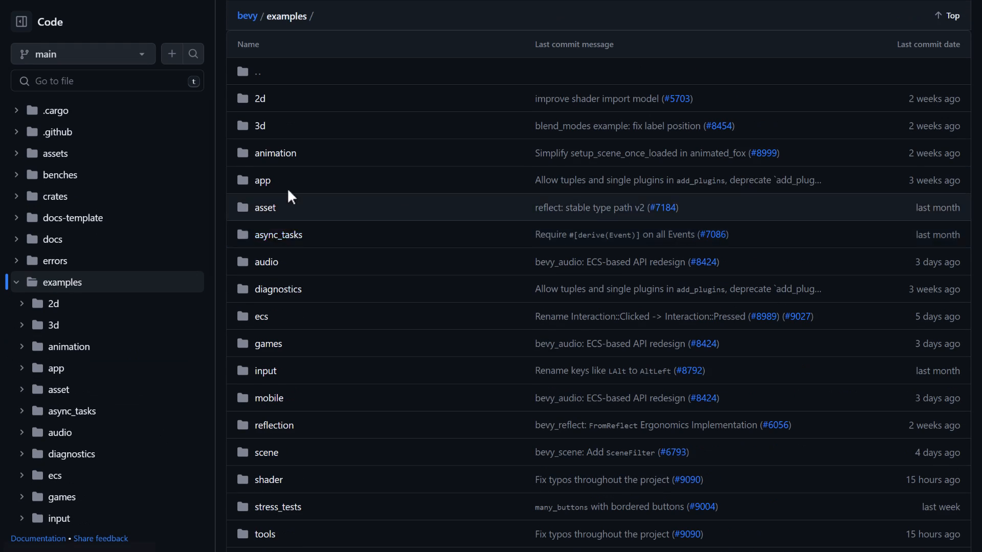
- Open the repository's examples/games folder to show breakout.rs and alien_cake_addict
{"action": "left_click", "coordinate": [268, 343]}
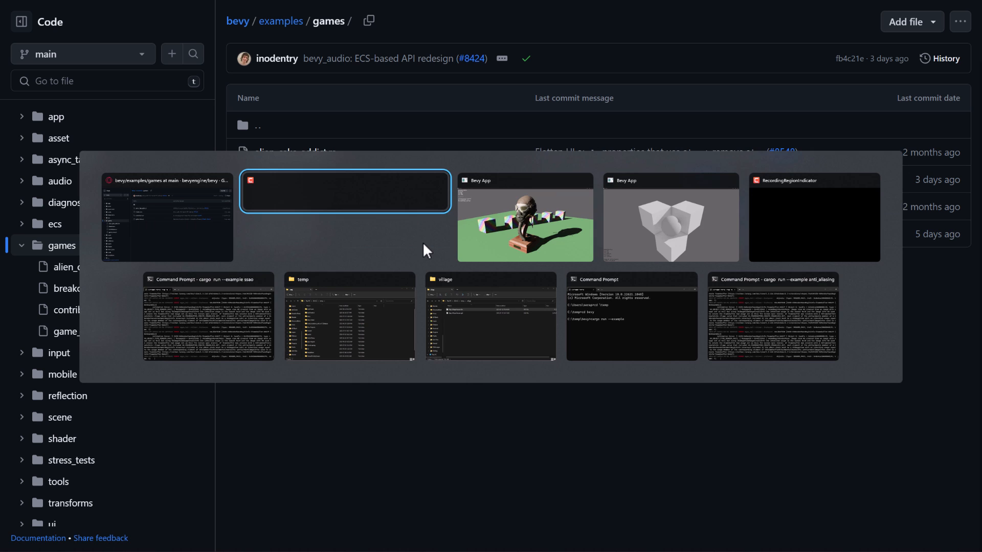
{"action": "mouse_move", "coordinate": [611, 334]}
{"action": "type", "text": " breakout"}
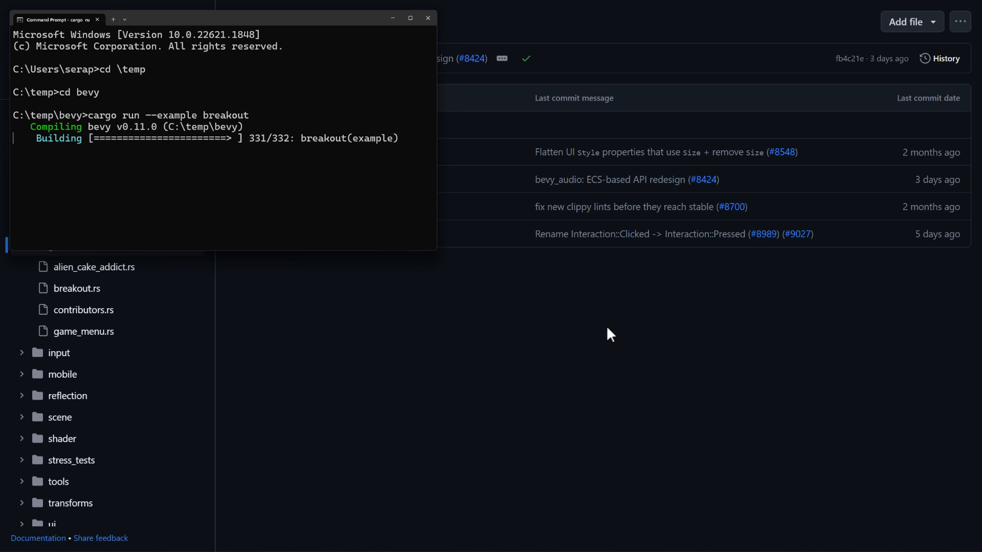
{"action": "mouse_move", "coordinate": [384, 163]}
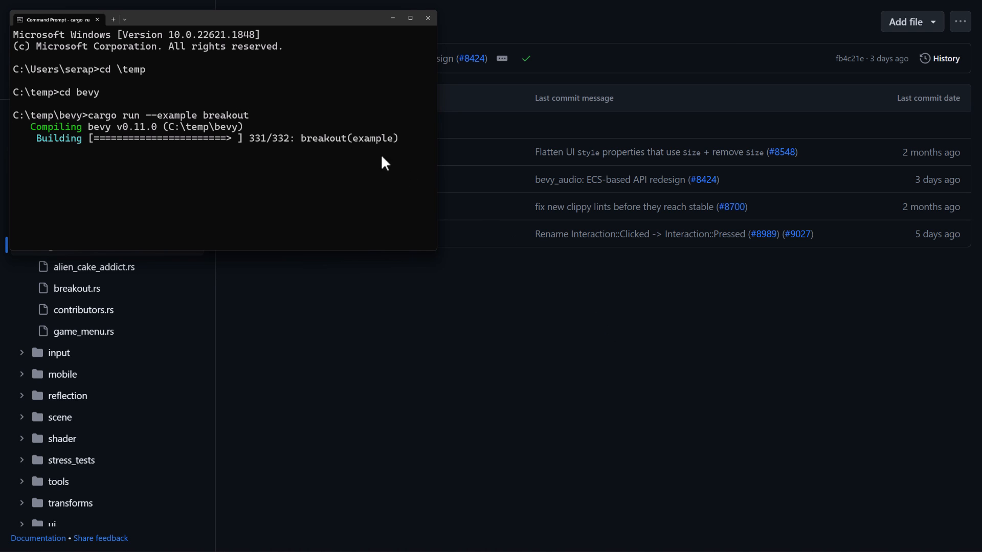
{"action": "mouse_move", "coordinate": [284, 149]}
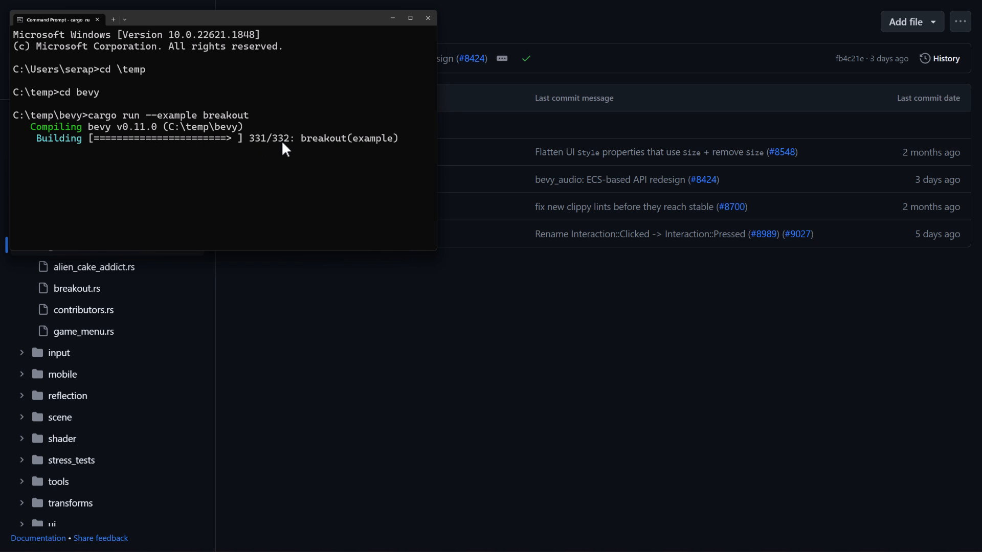
{"action": "mouse_move", "coordinate": [285, 154]}
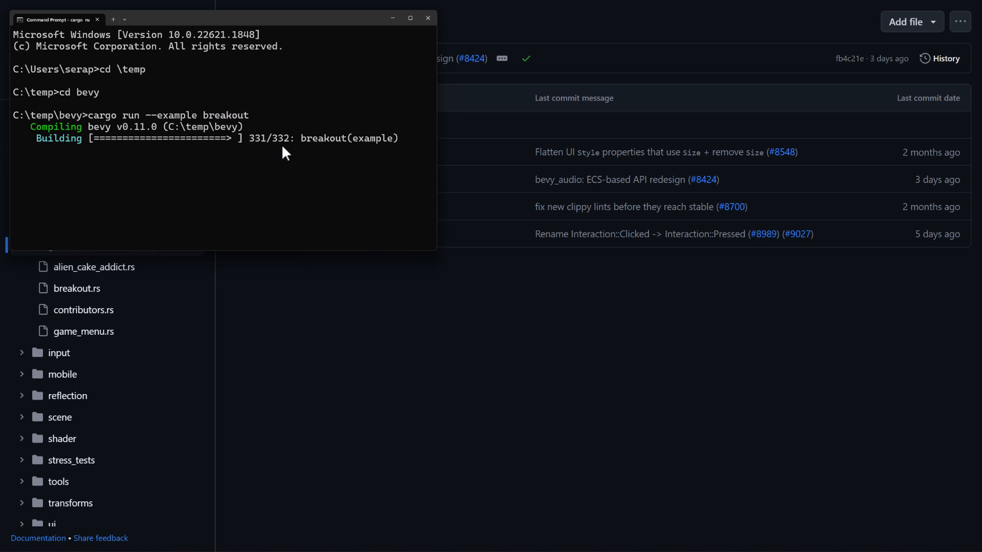